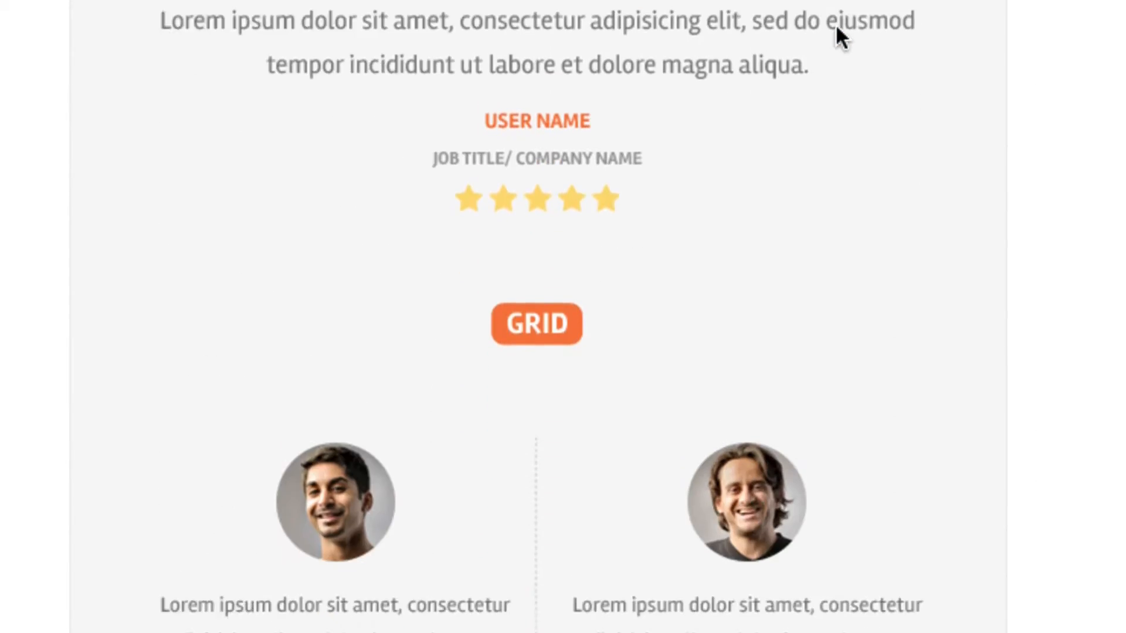
Step: Scroll through the Testimoonials plugin item details and return to the purchased-licence overview
{"action": "left_click", "coordinate": [536, 324]}
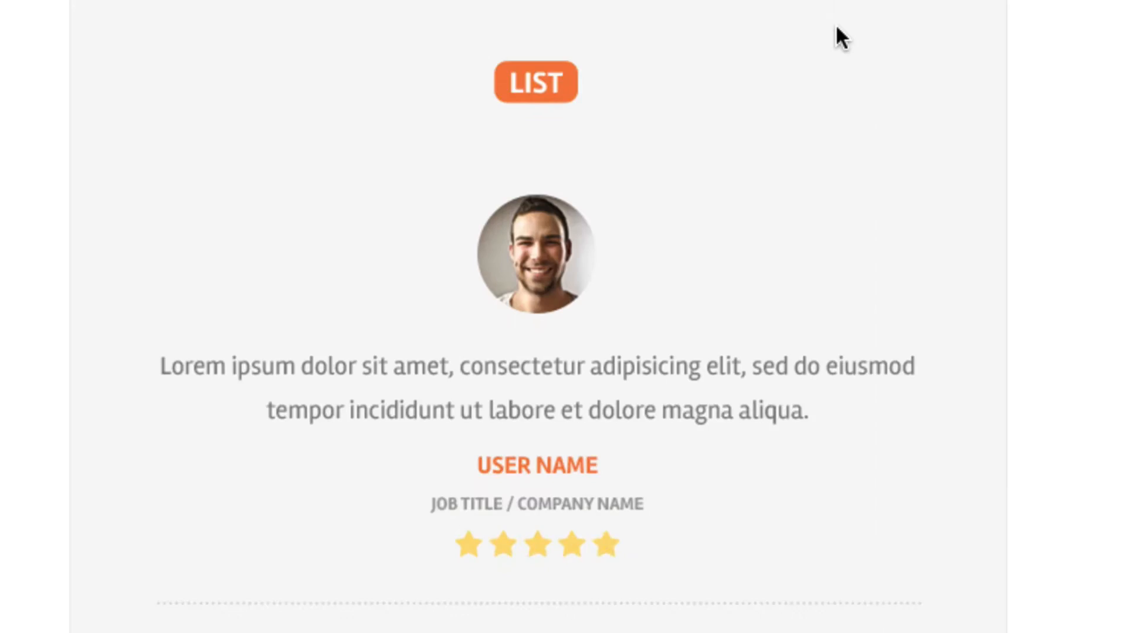
{"action": "scroll", "scroll_direction": "down", "scroll_amount": 3}
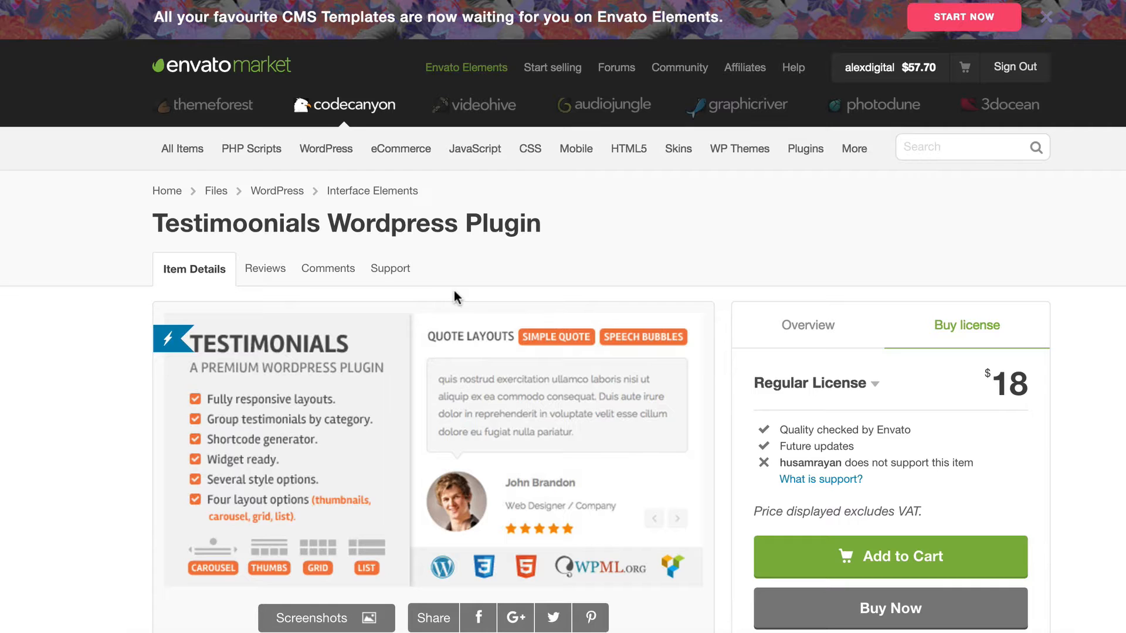
{"action": "scroll", "scroll_direction": "down", "scroll_amount": 3}
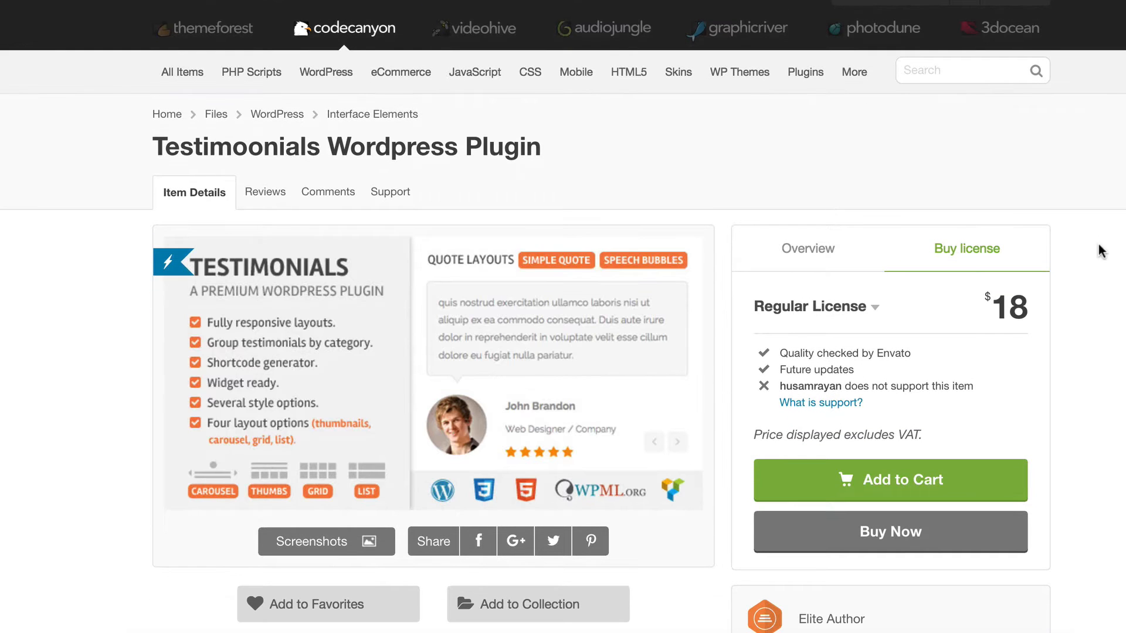
{"action": "scroll", "scroll_direction": "down", "scroll_amount": 3}
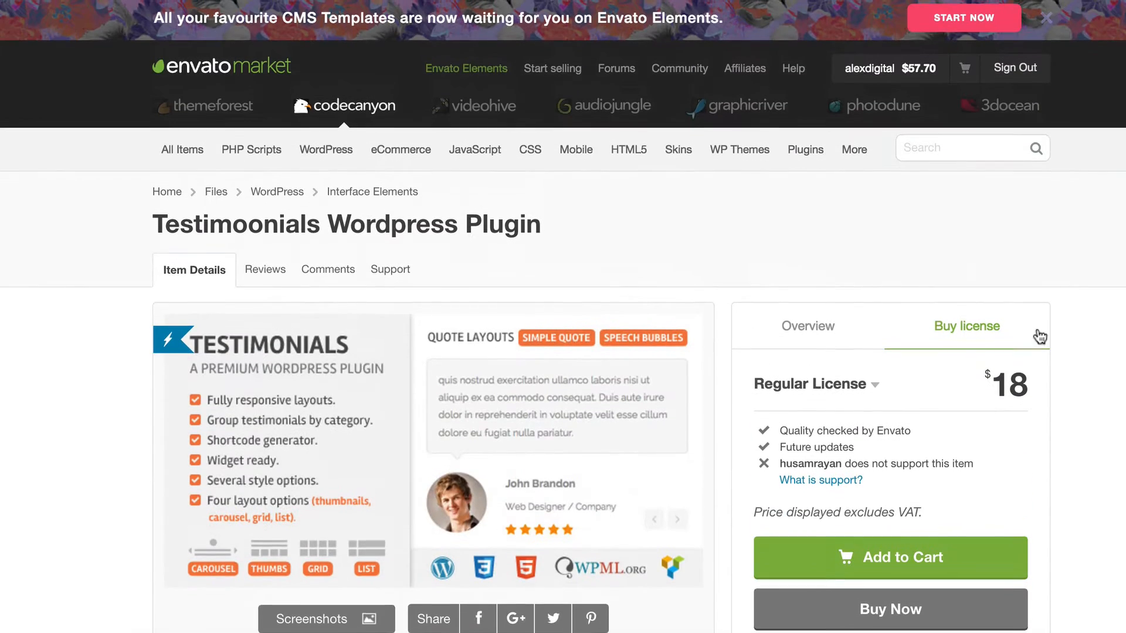
{"action": "scroll", "scroll_direction": "down", "scroll_amount": 3}
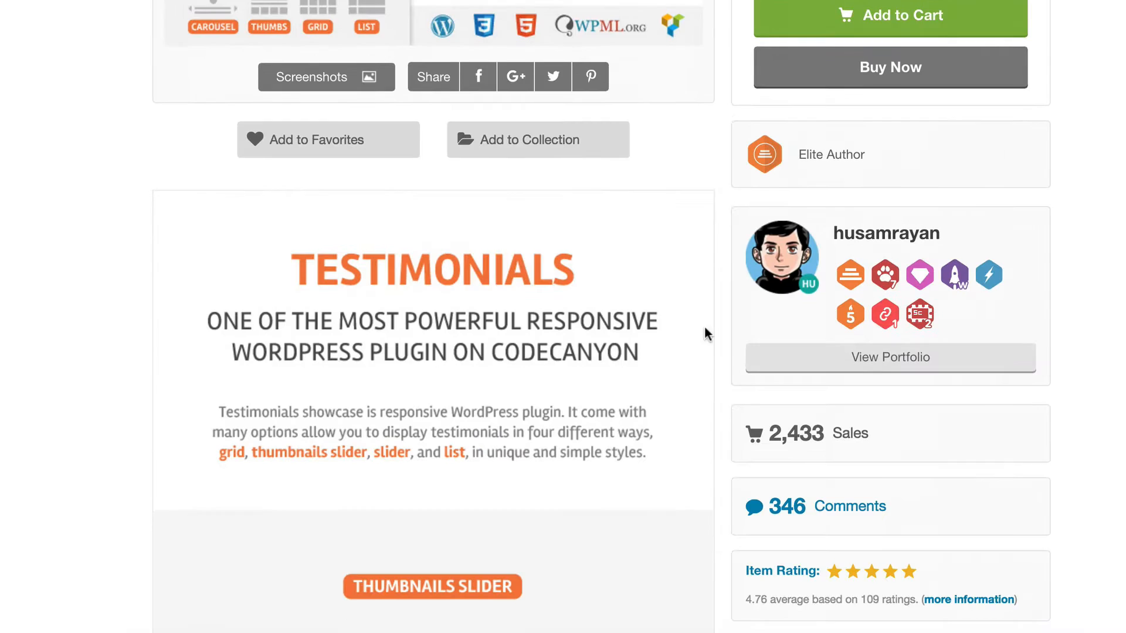
{"action": "scroll", "scroll_direction": "down", "scroll_amount": 3}
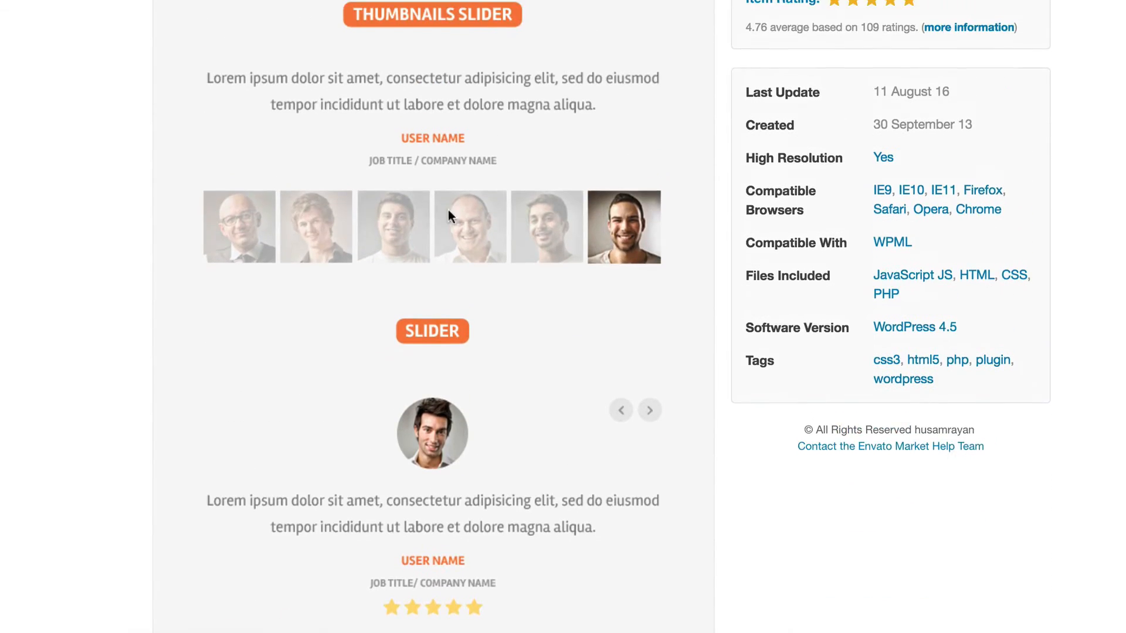
{"action": "scroll", "scroll_direction": "down", "scroll_amount": 3}
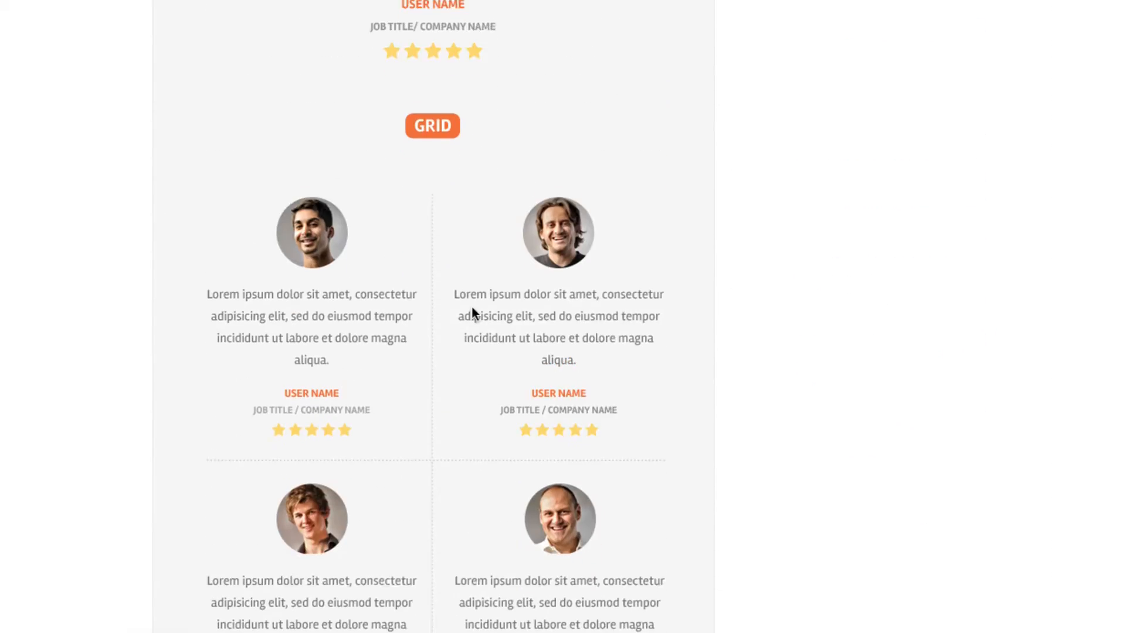
{"action": "scroll", "scroll_direction": "down", "scroll_amount": 3}
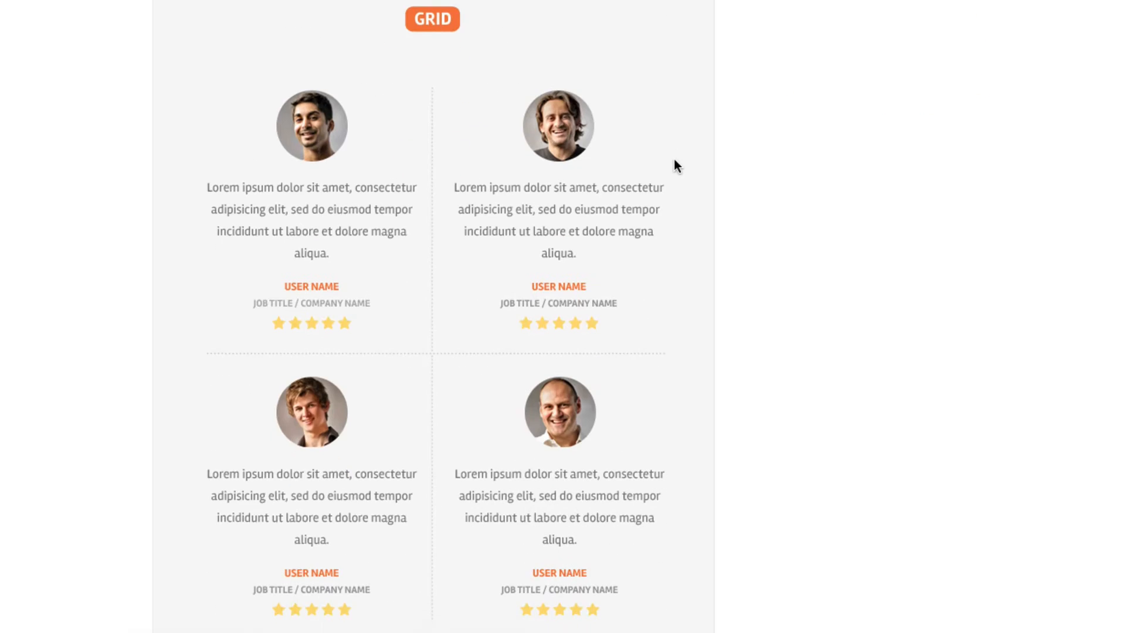
{"action": "scroll", "scroll_direction": "down", "scroll_amount": 3}
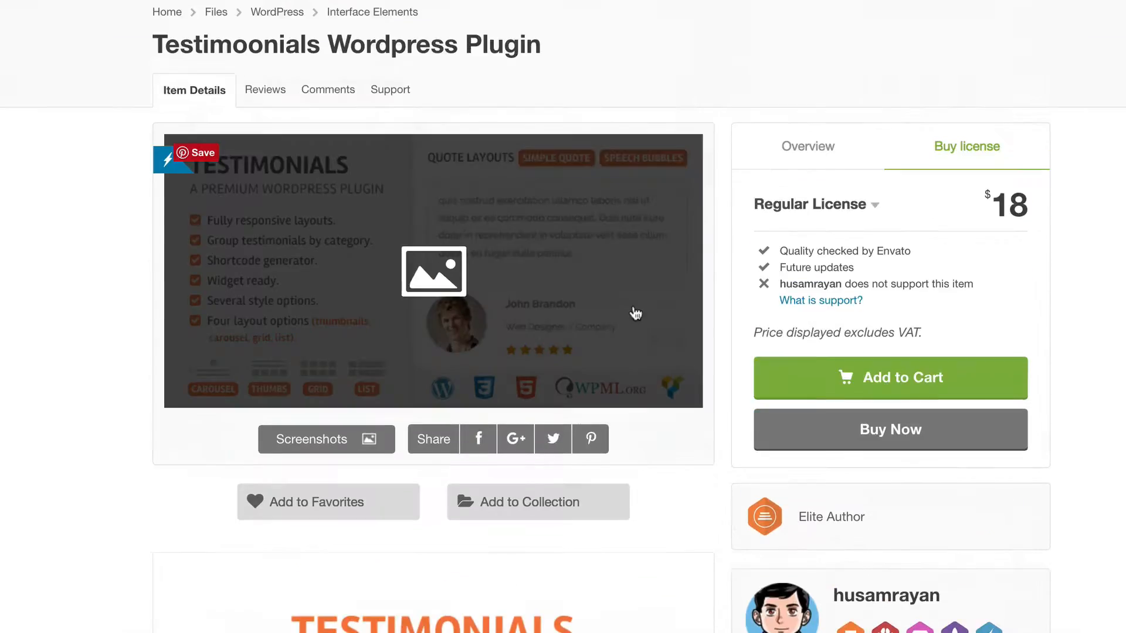
{"action": "scroll", "scroll_direction": "up", "scroll_amount": 3}
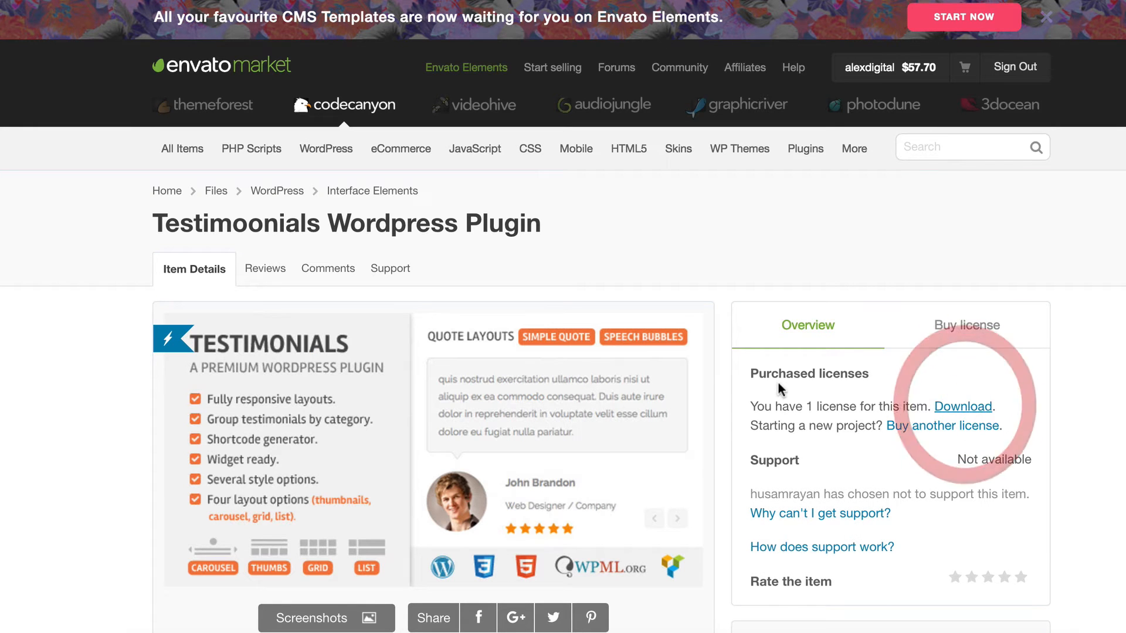
Step: Download the plugin zip into Documents and reveal it in Finder
{"action": "left_click", "coordinate": [961, 407]}
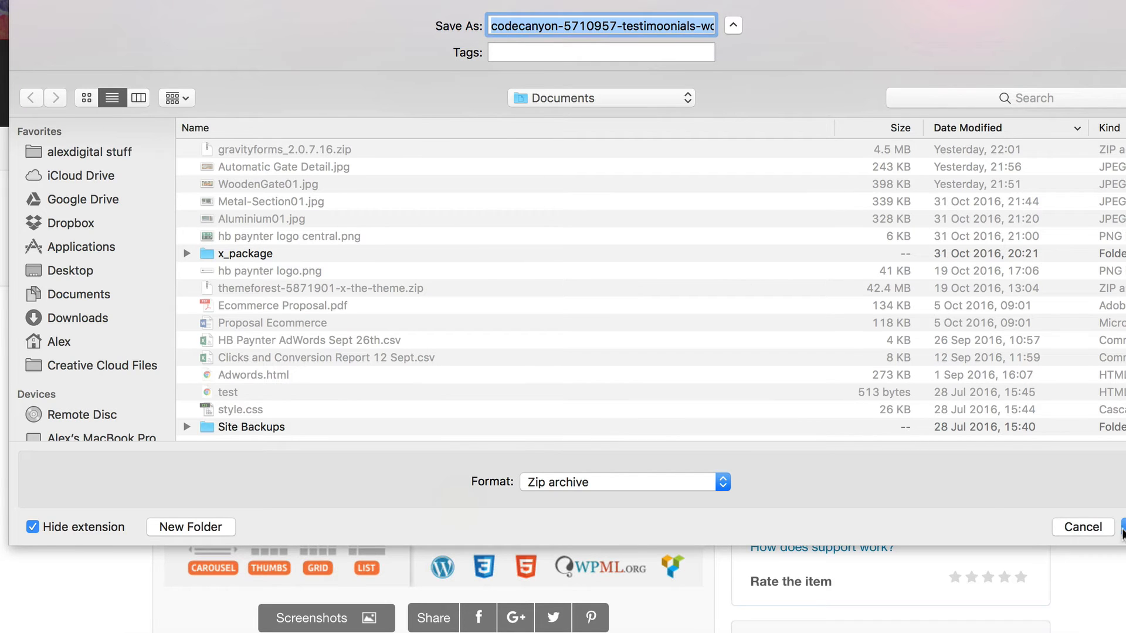
{"action": "left_click", "coordinate": [1083, 527]}
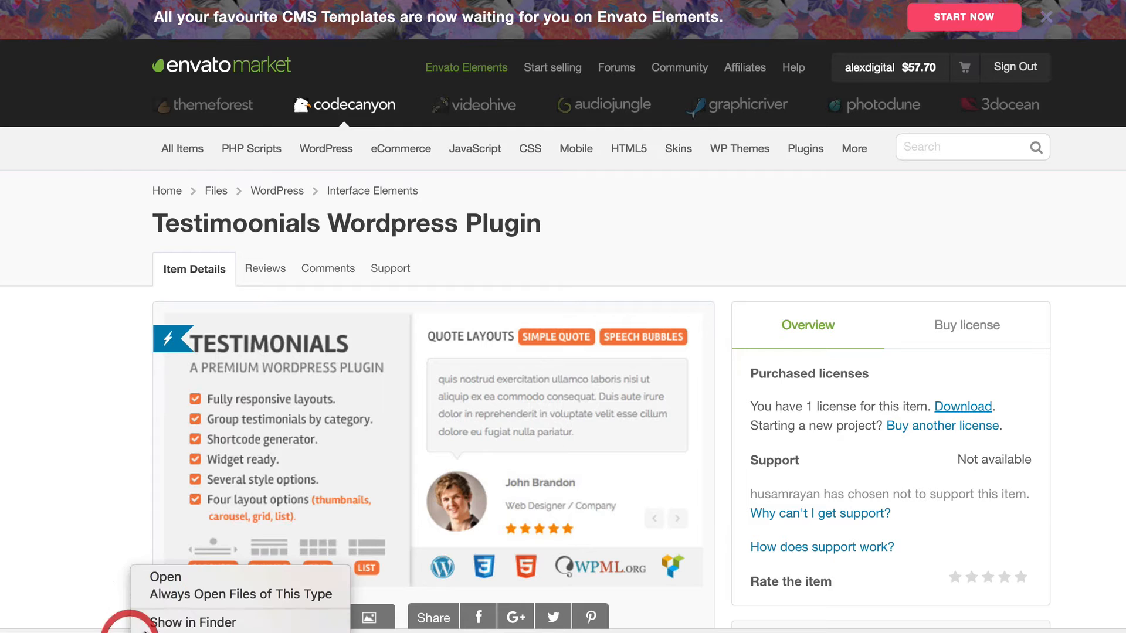
{"action": "left_click", "coordinate": [193, 622]}
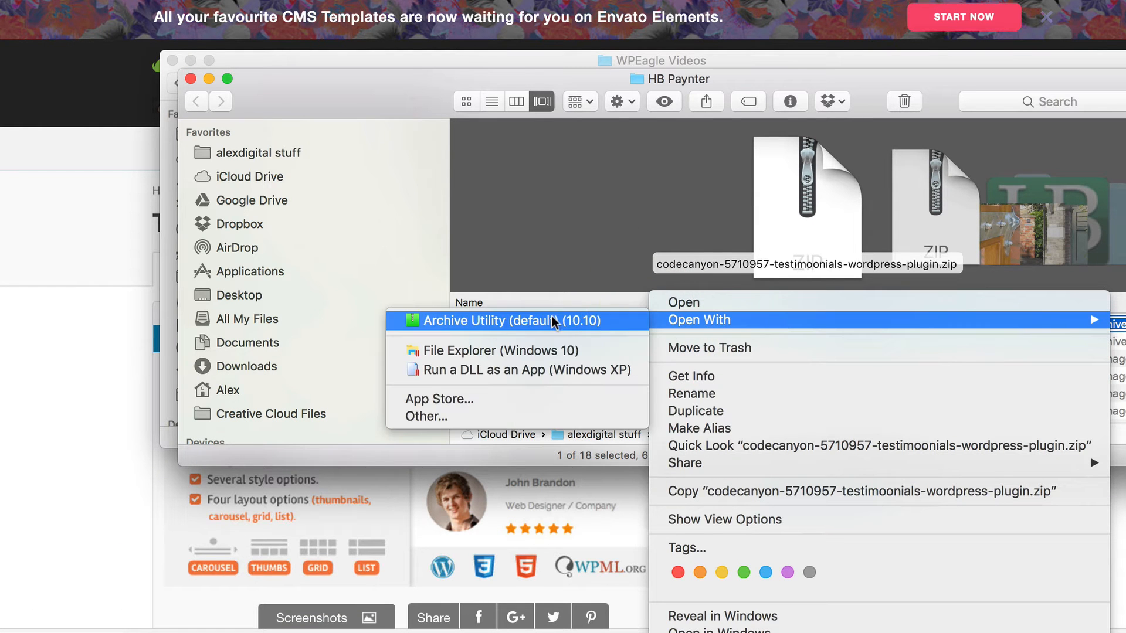
Step: Extract the zip with Archive Utility and open the extracted codecanyon folder
{"action": "left_click", "coordinate": [490, 320]}
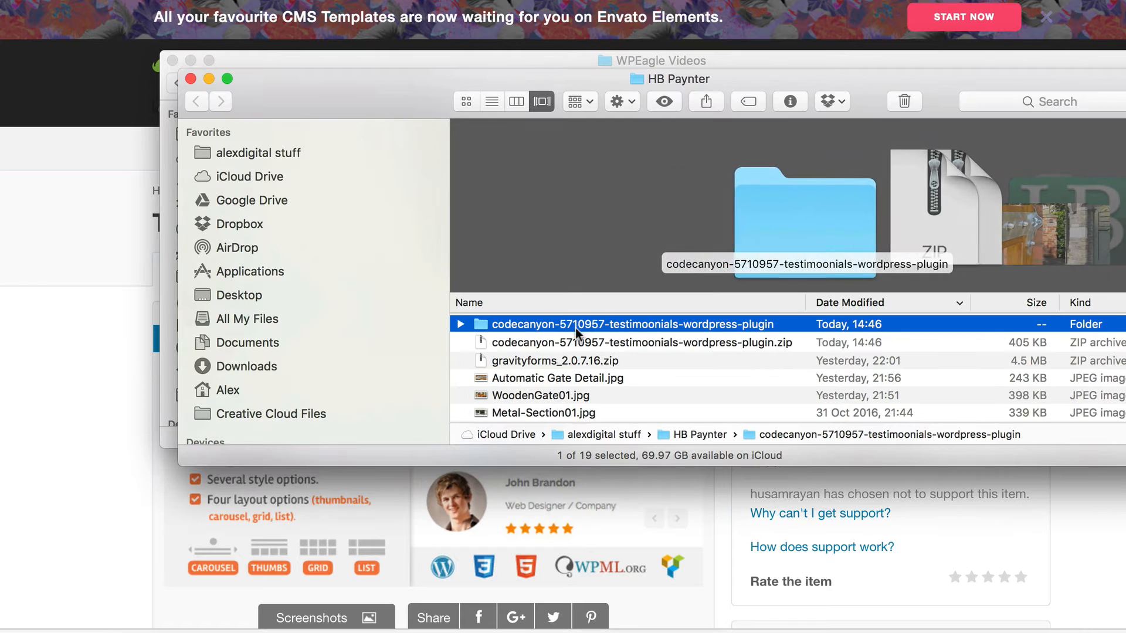
{"action": "double_click", "coordinate": [632, 324]}
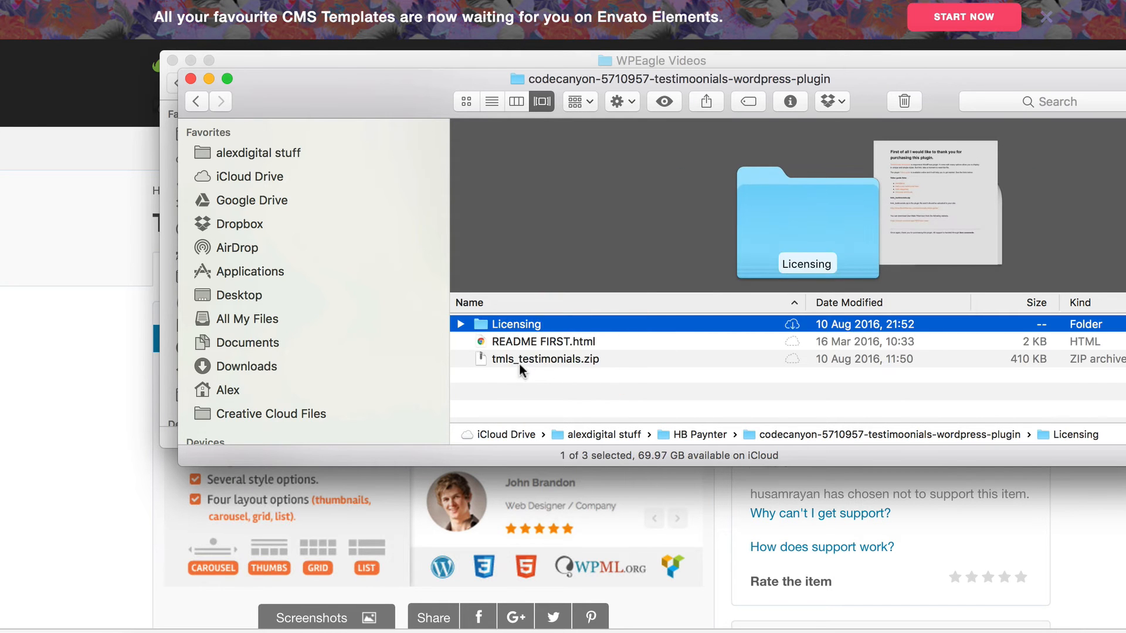
{"action": "mouse_move", "coordinate": [574, 370]}
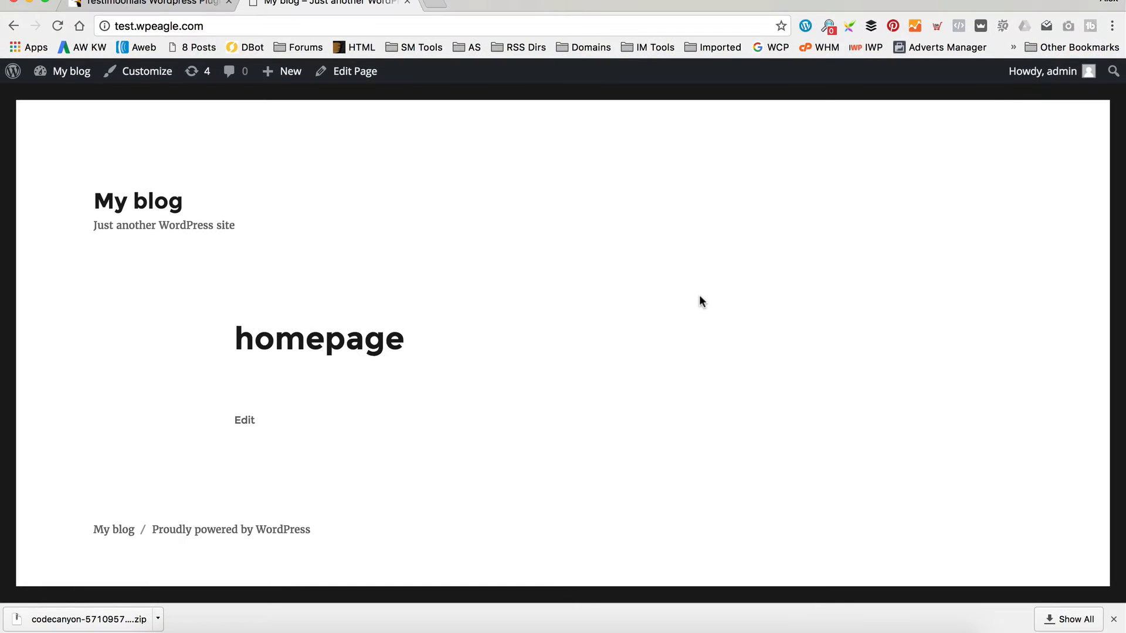
{"action": "mouse_move", "coordinate": [517, 424]}
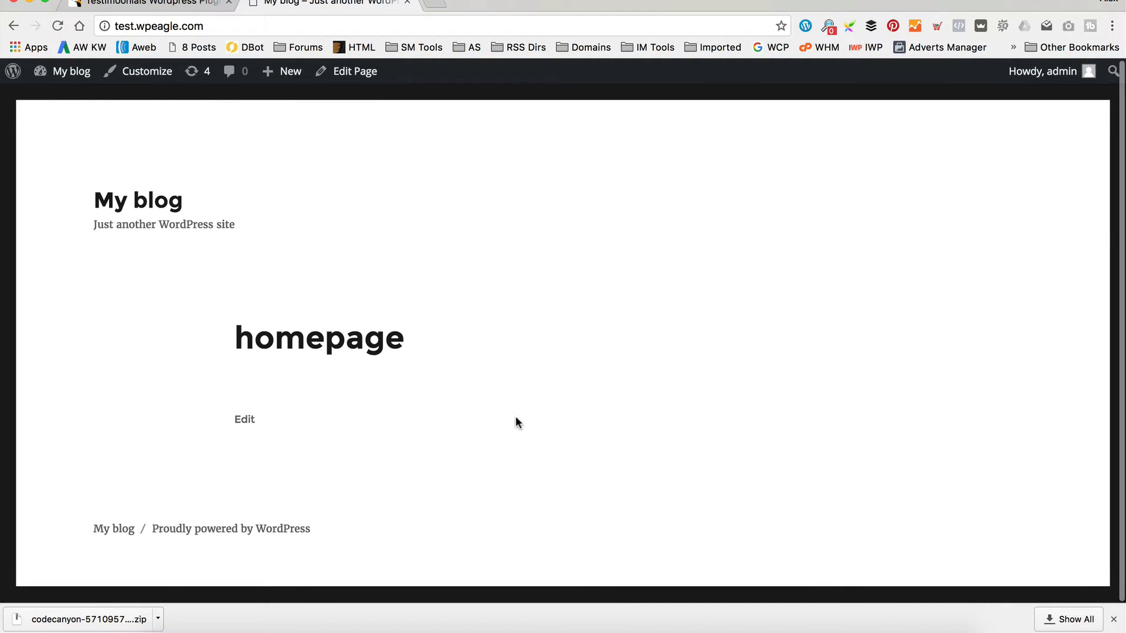
{"action": "mouse_move", "coordinate": [514, 453]}
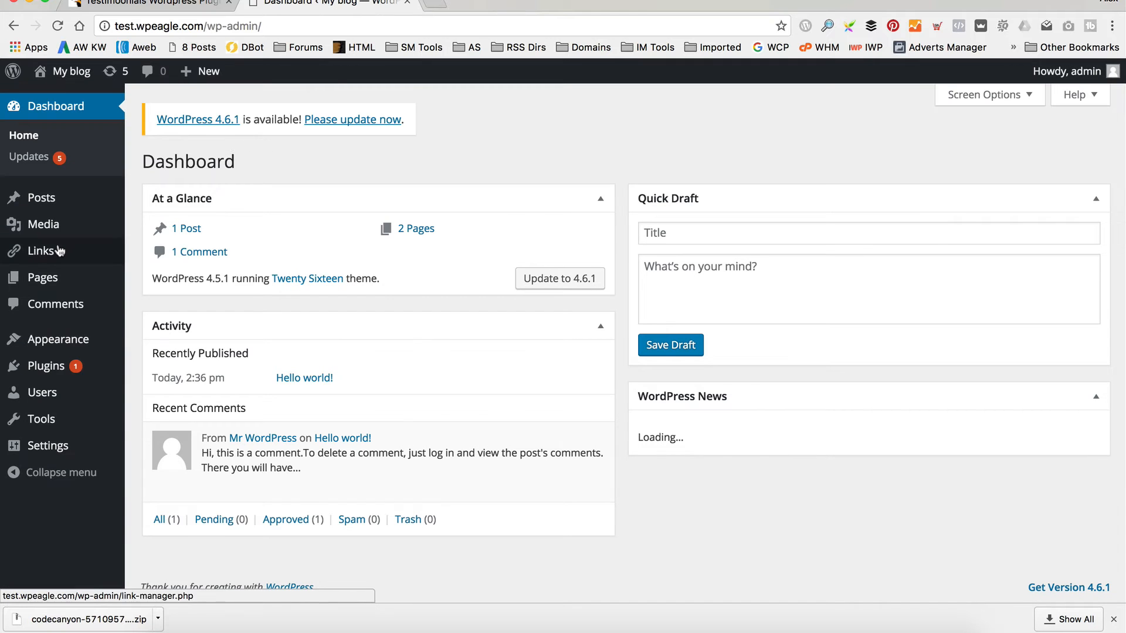
{"action": "mouse_move", "coordinate": [46, 366]}
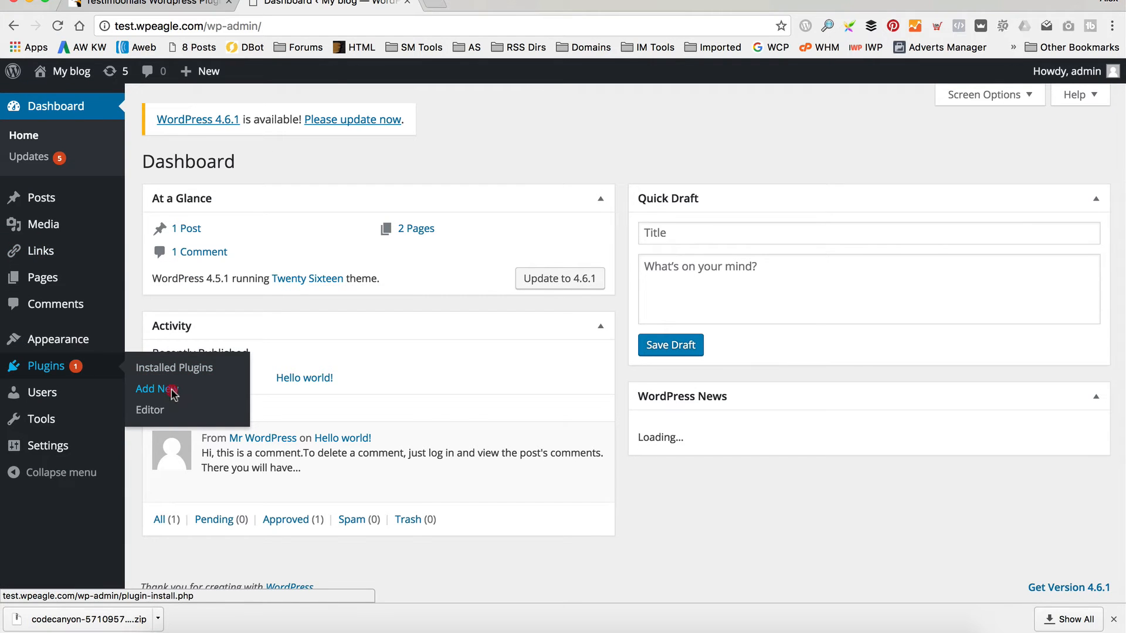
Step: Start a plugin upload and choose tmls_testimonials.zip from the extracted folder
{"action": "left_click", "coordinate": [151, 389]}
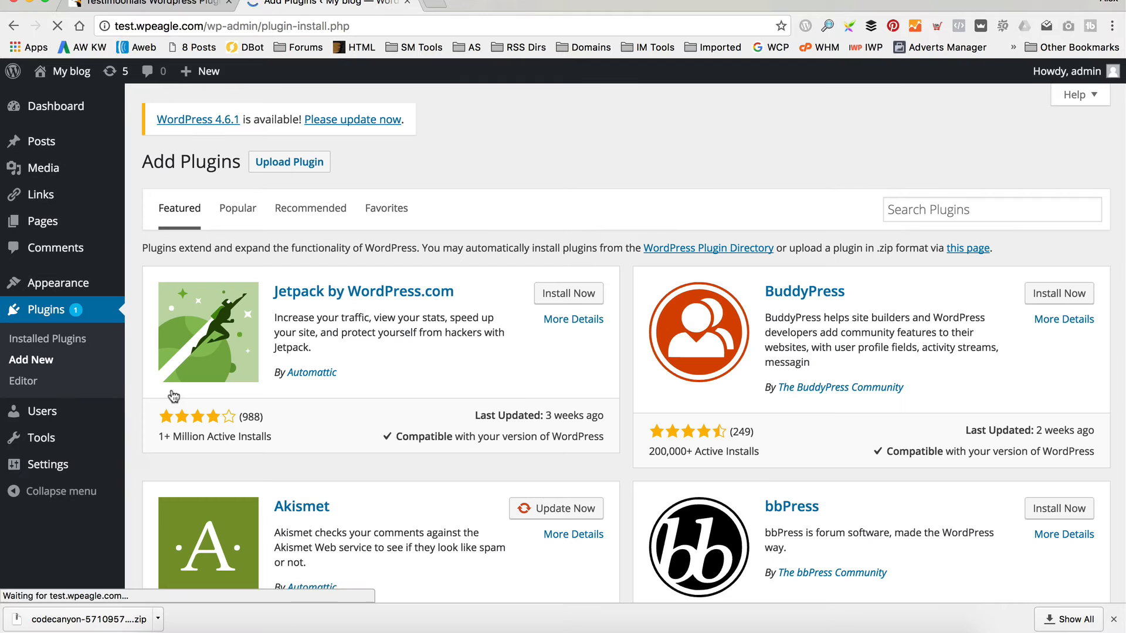
{"action": "left_click", "coordinate": [290, 161]}
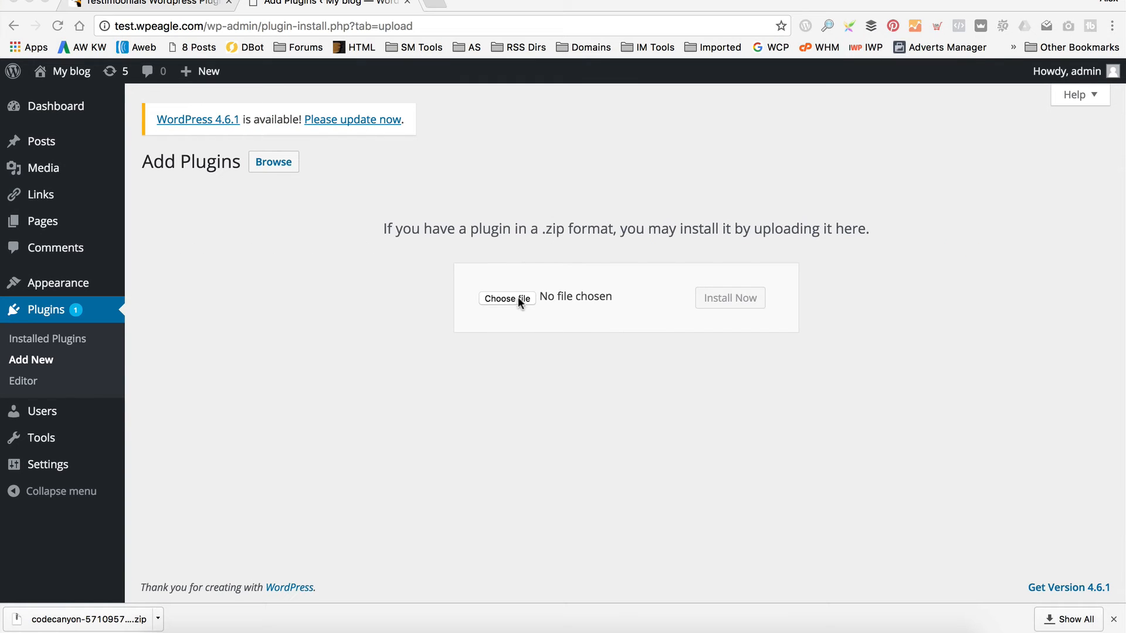
{"action": "left_click", "coordinate": [507, 298]}
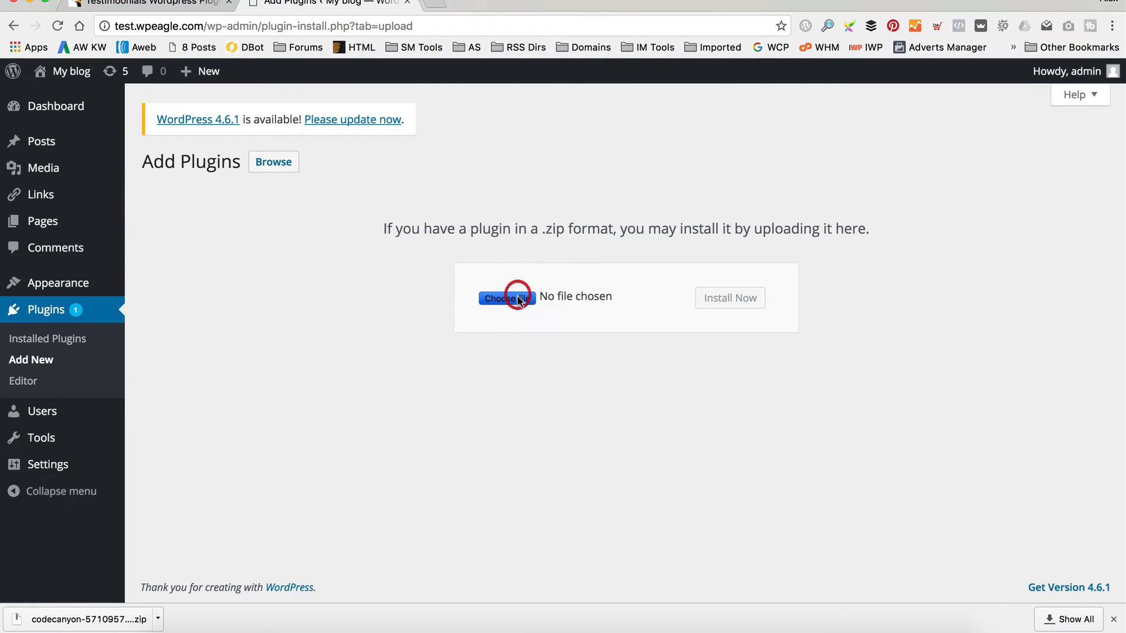
{"action": "left_click", "coordinate": [506, 297]}
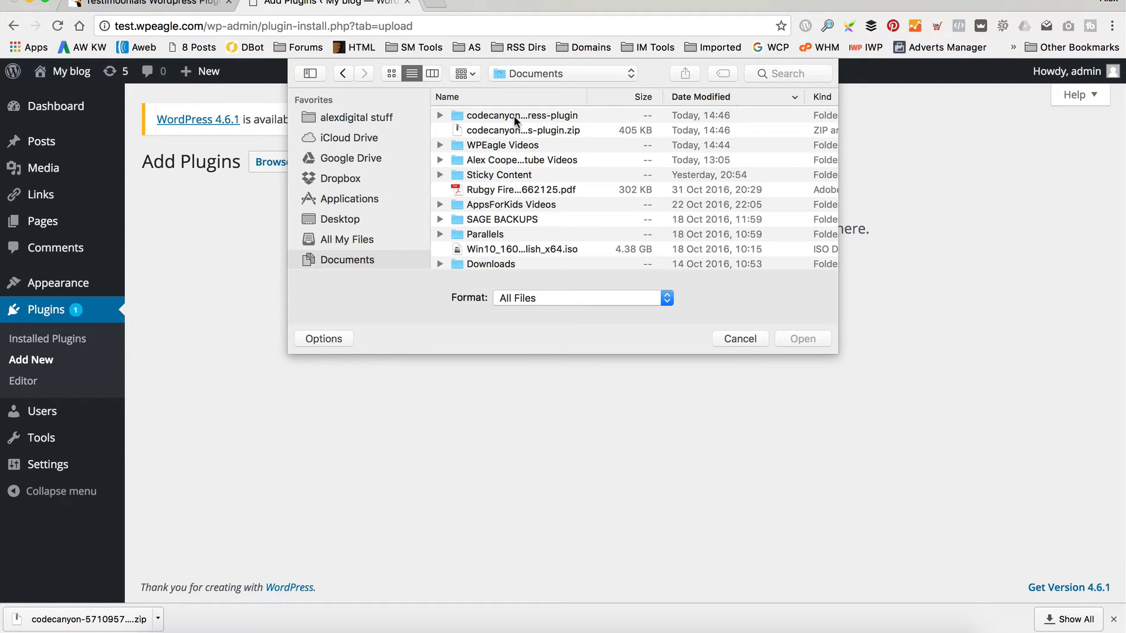
{"action": "double_click", "coordinate": [521, 115]}
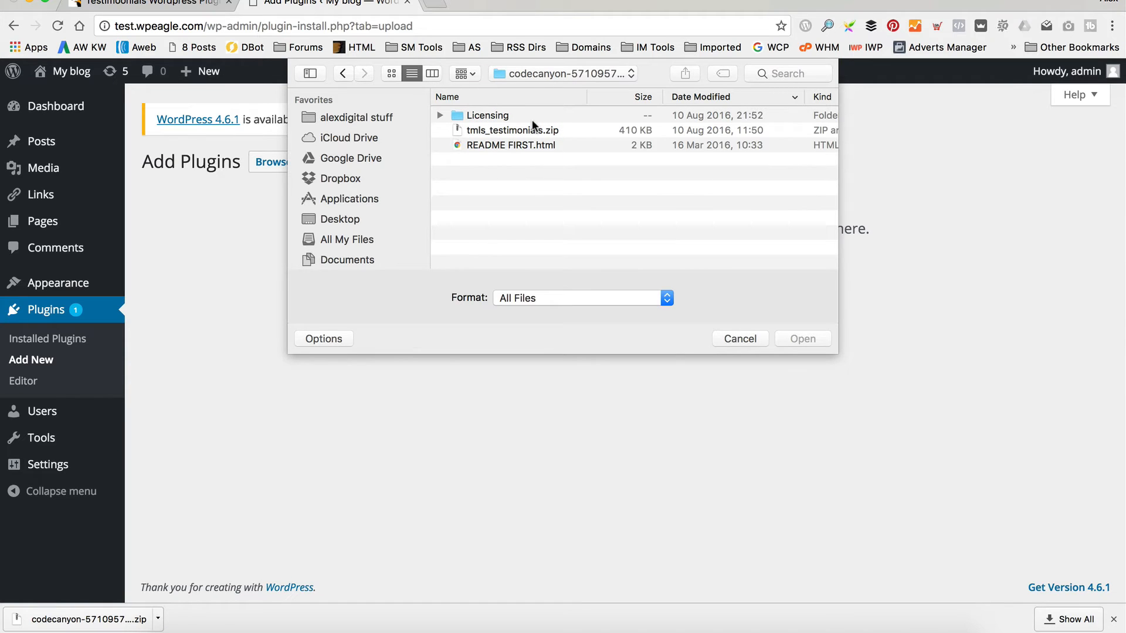
{"action": "left_click", "coordinate": [511, 130]}
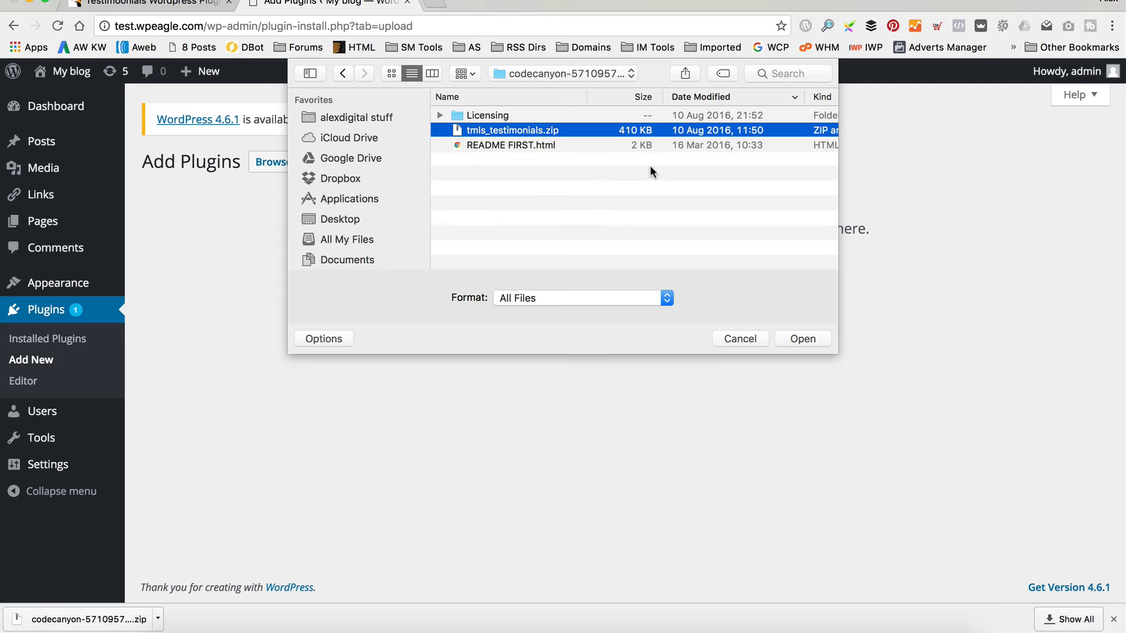
{"action": "left_click", "coordinate": [803, 338]}
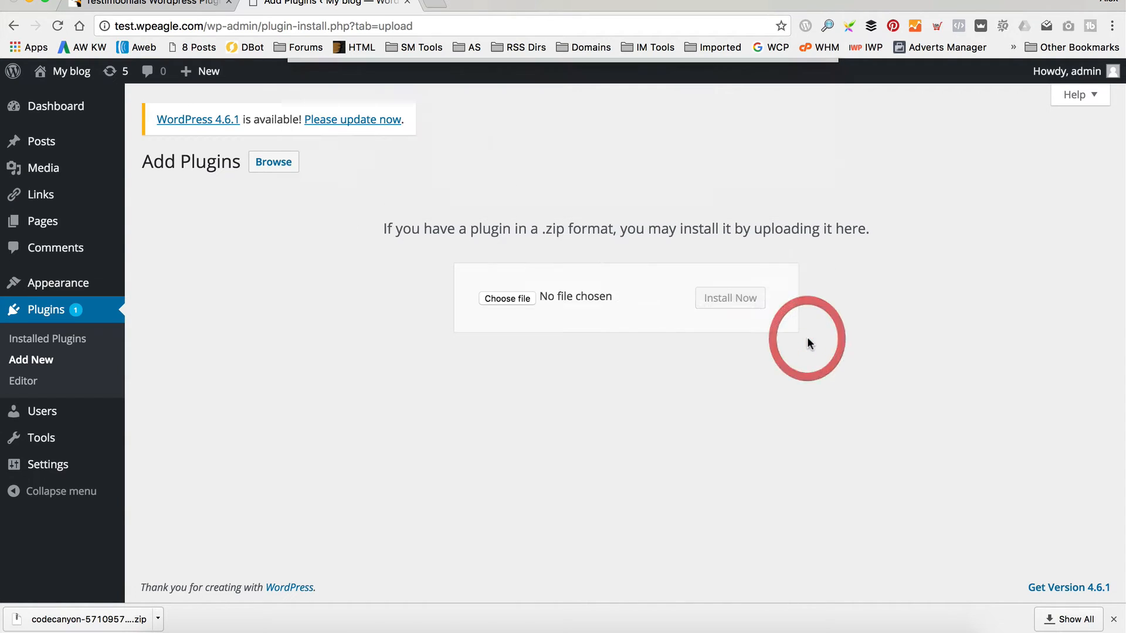
Step: Install the uploaded tmls_testimonials plugin and activate it
{"action": "left_click", "coordinate": [728, 298]}
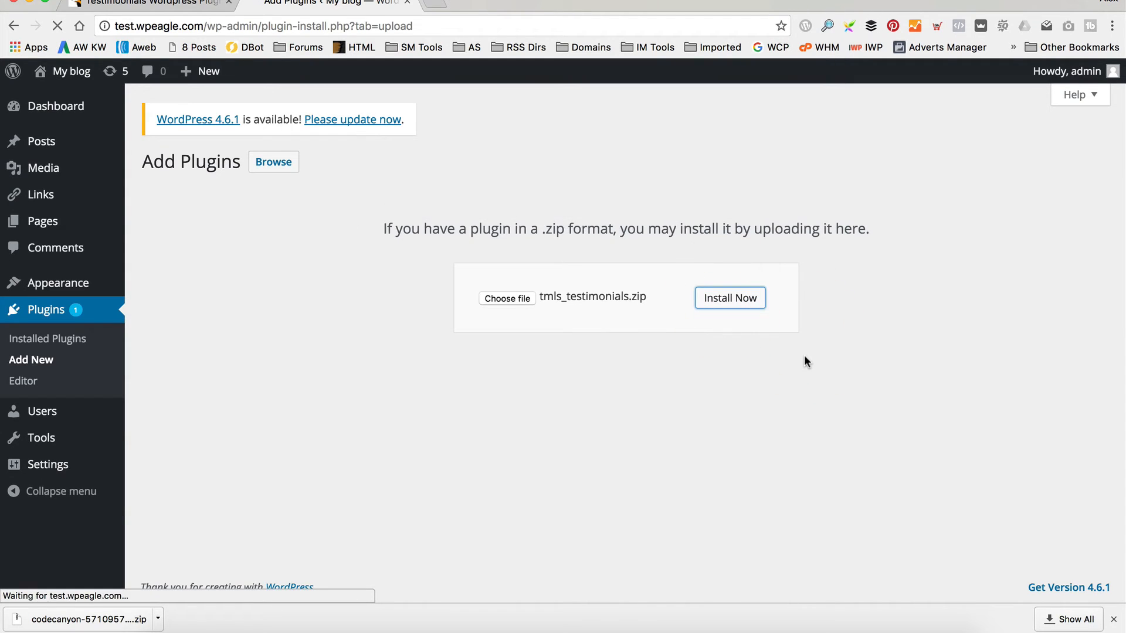
{"action": "left_click", "coordinate": [728, 298]}
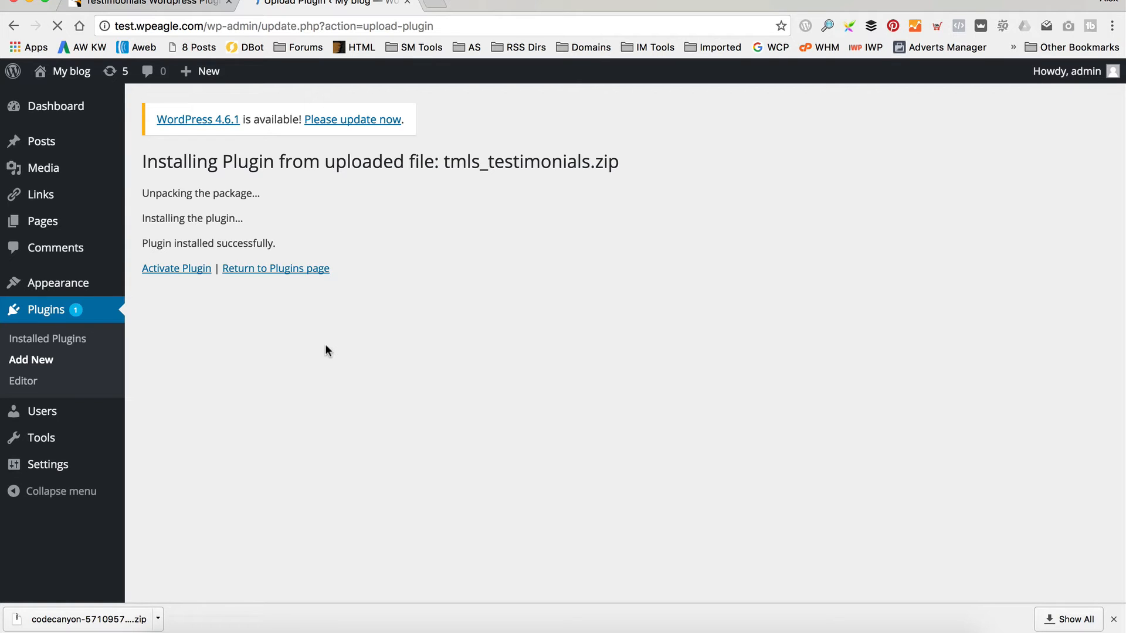
{"action": "left_click", "coordinate": [176, 267]}
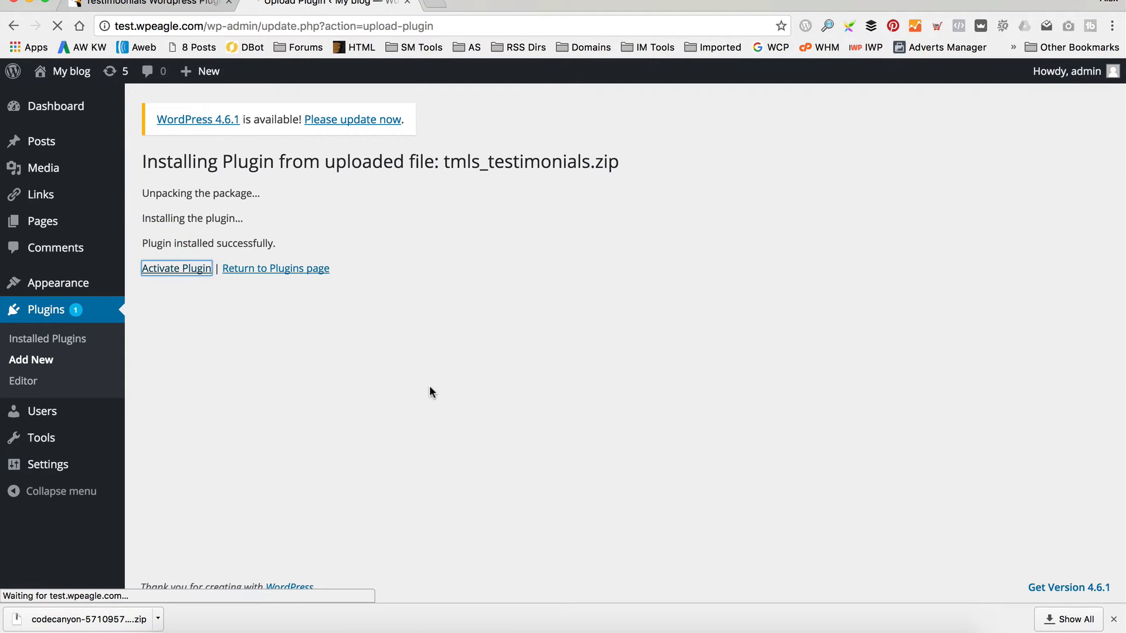
Step: Start a new testimonial from the Testimonials admin menu
{"action": "left_click", "coordinate": [176, 268]}
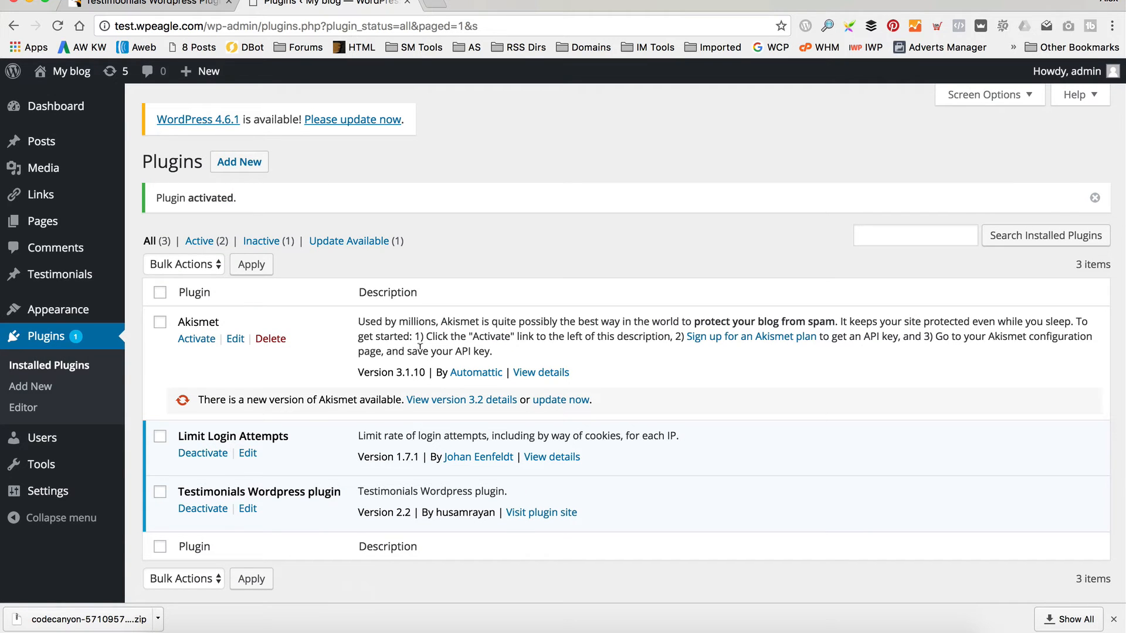
{"action": "mouse_move", "coordinate": [60, 275]}
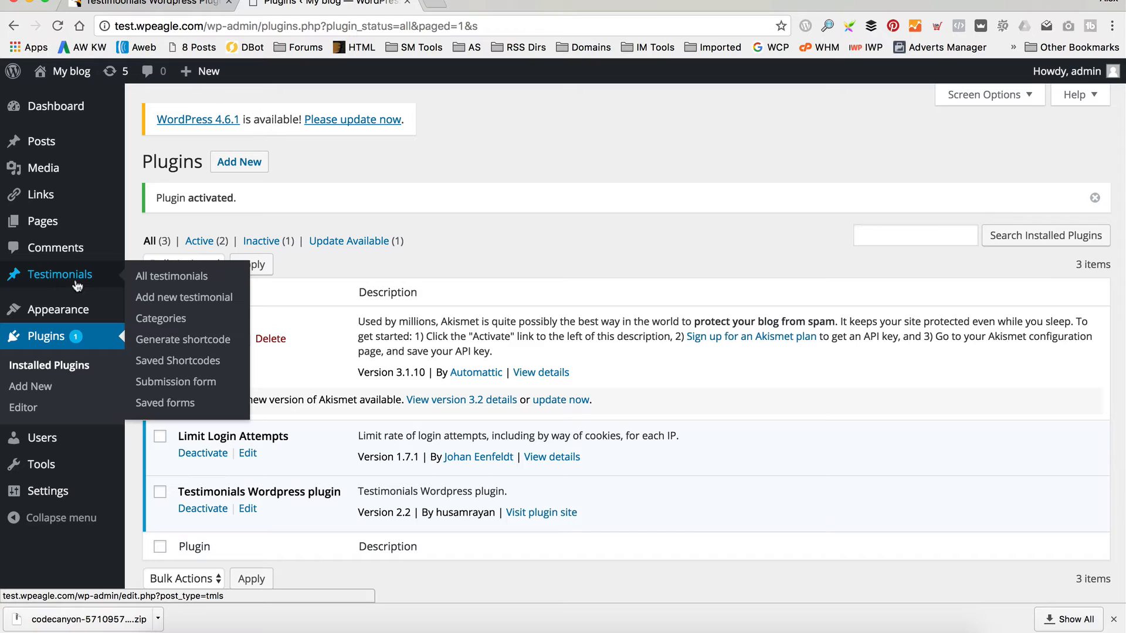
{"action": "mouse_move", "coordinate": [184, 297]}
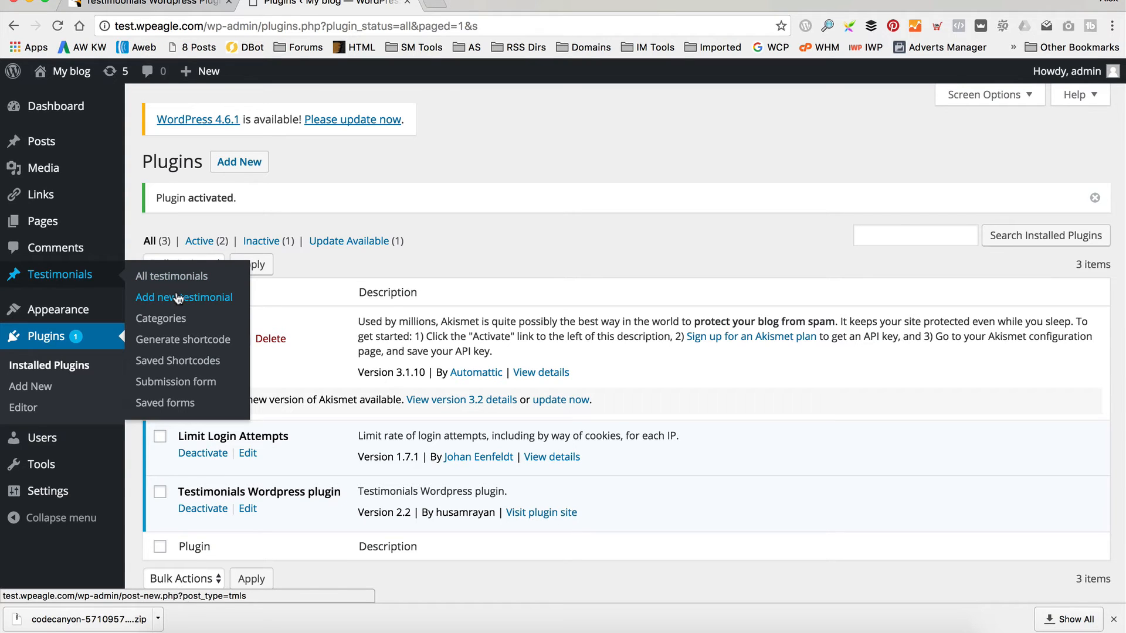
{"action": "left_click", "coordinate": [183, 296]}
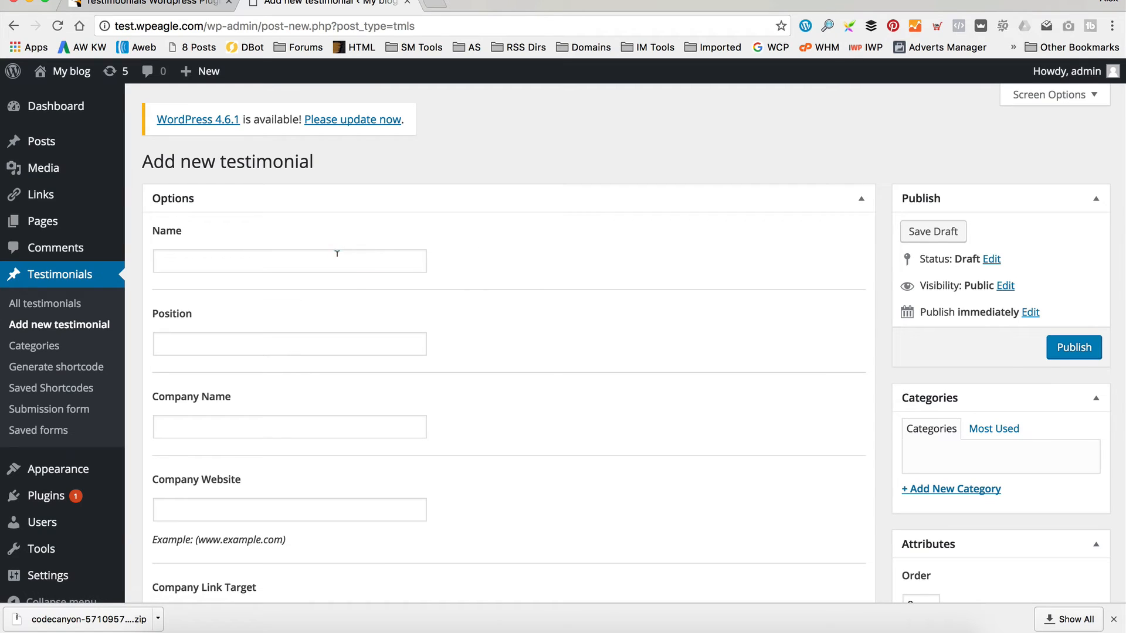
{"action": "type", "text": "Bob Smit"}
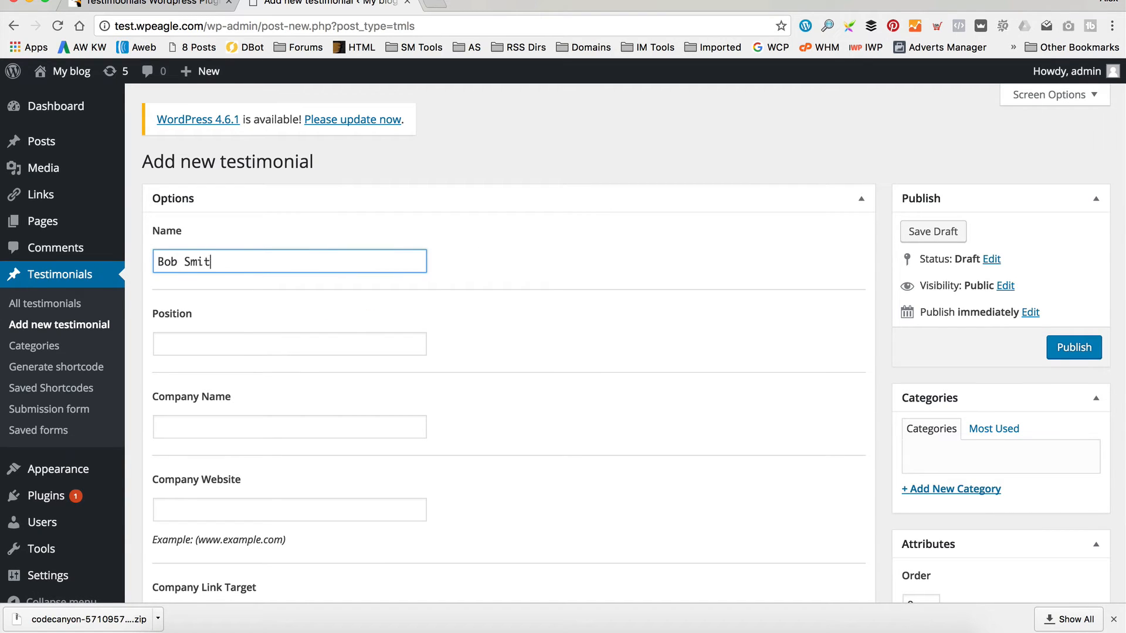
{"action": "type", "text": "Directo"}
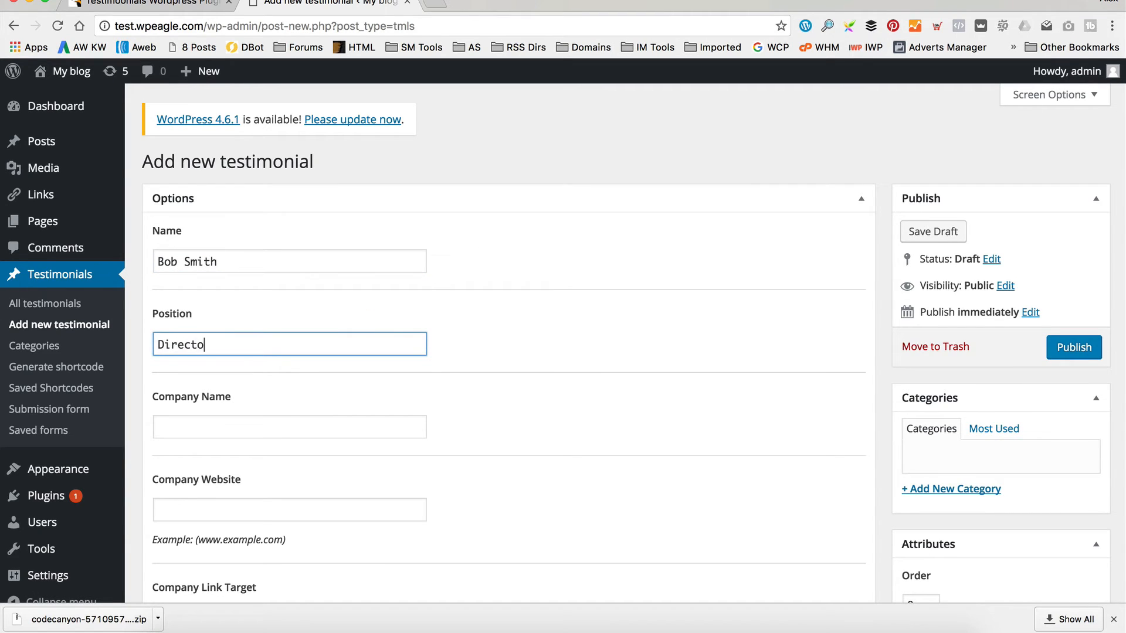
{"action": "left_click", "coordinate": [288, 427]}
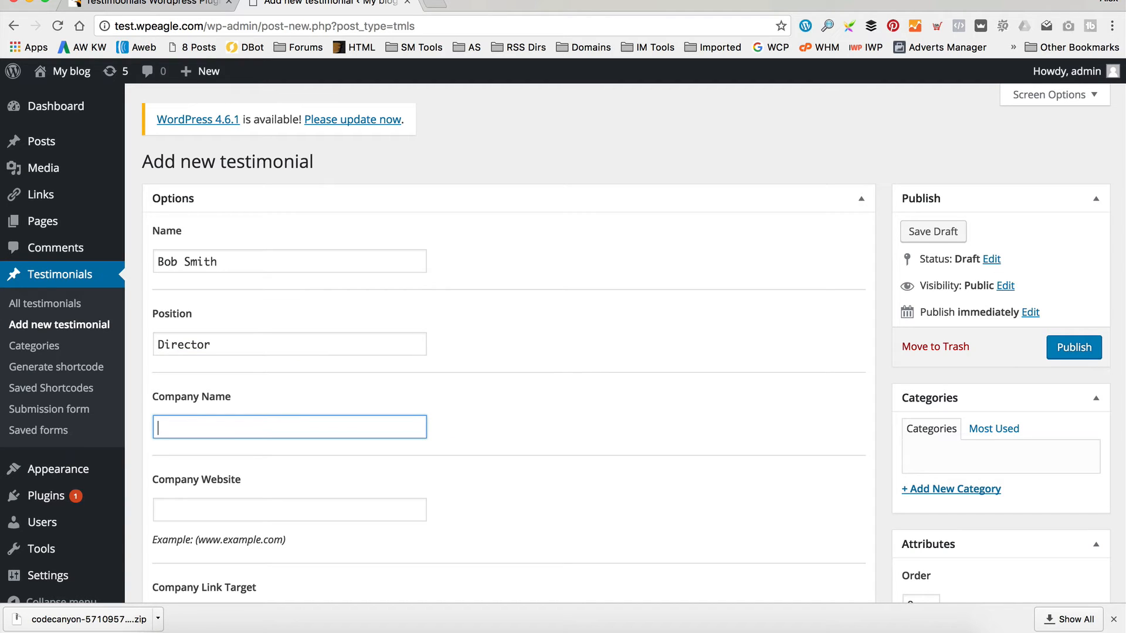
{"action": "type", "text": "Wordpress.com"}
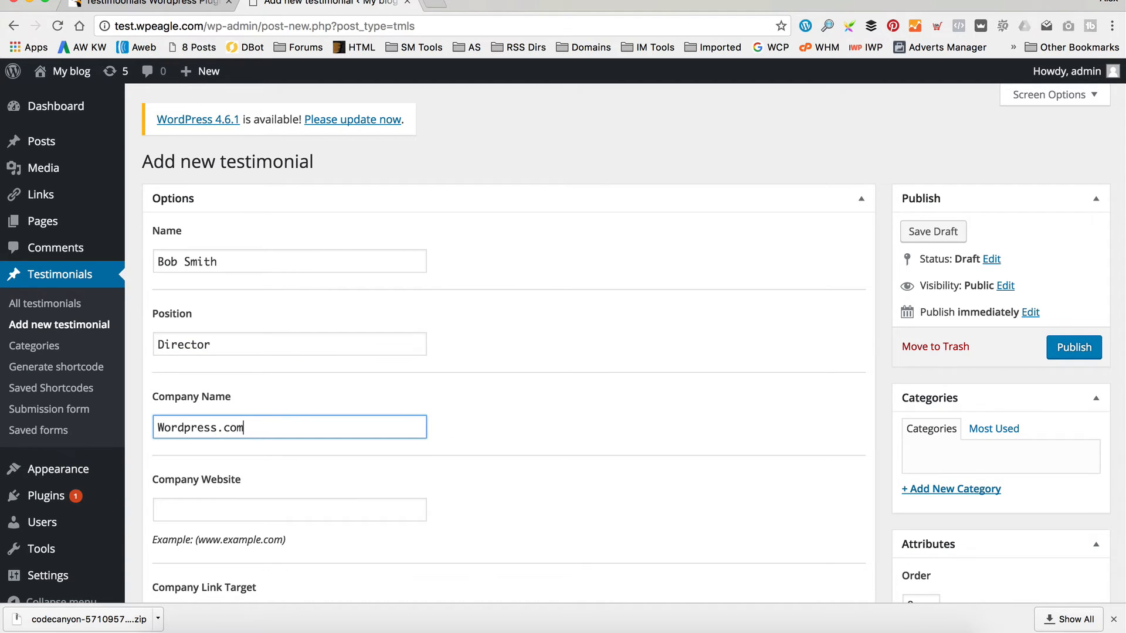
{"action": "scroll", "scroll_direction": "down", "scroll_amount": 3}
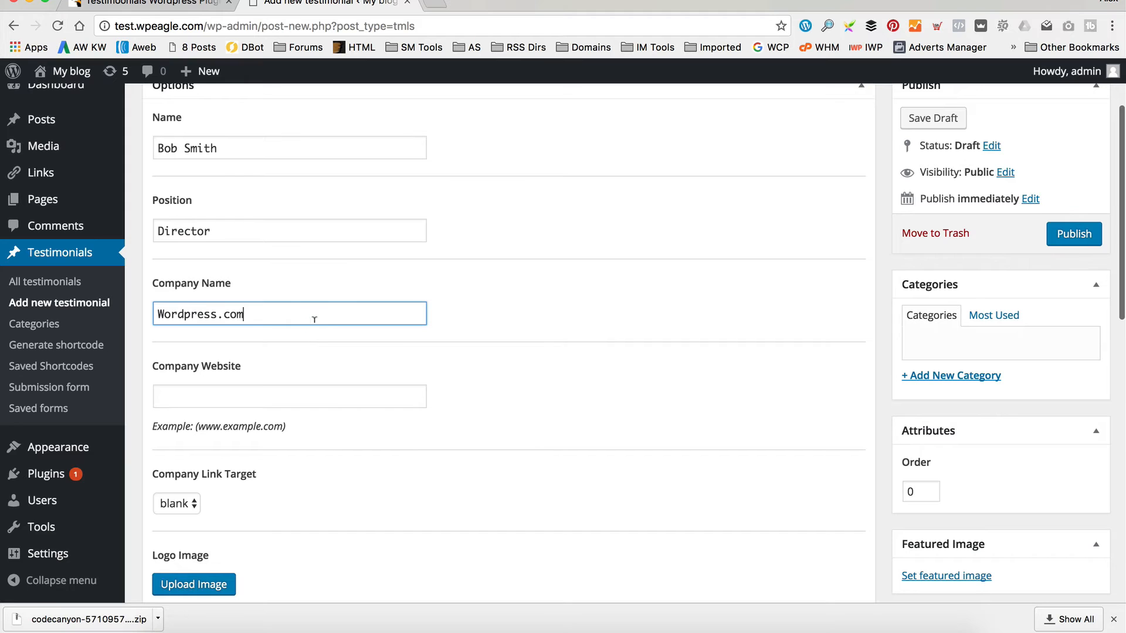
{"action": "type", "text": "www."}
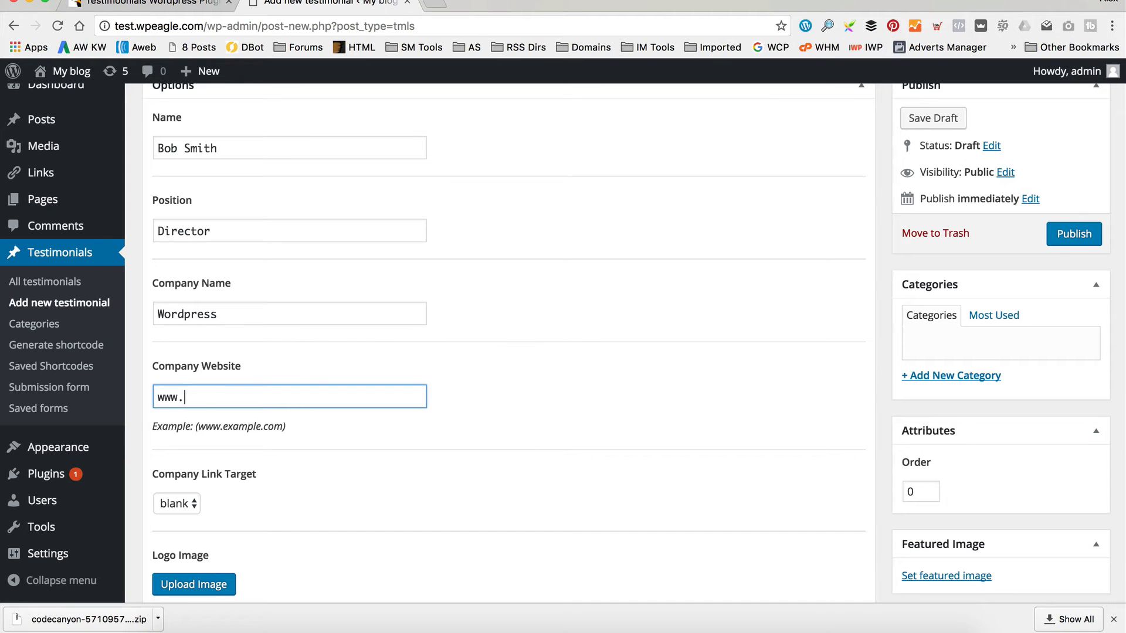
{"action": "type", "text": "wordpress.com"}
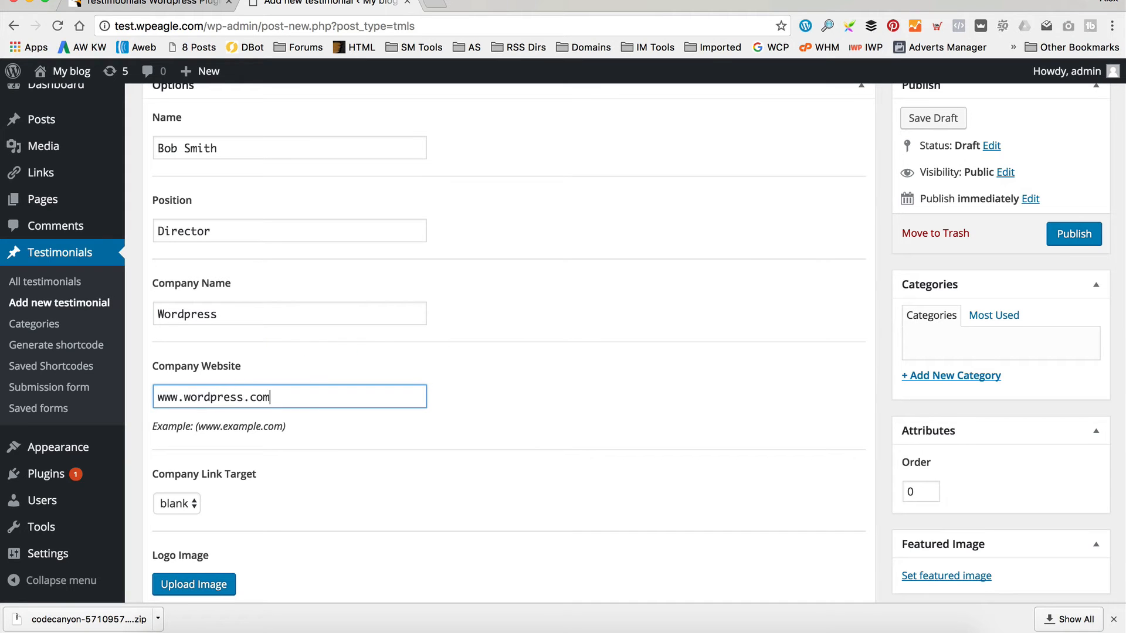
{"action": "scroll", "scroll_direction": "down", "scroll_amount": 3}
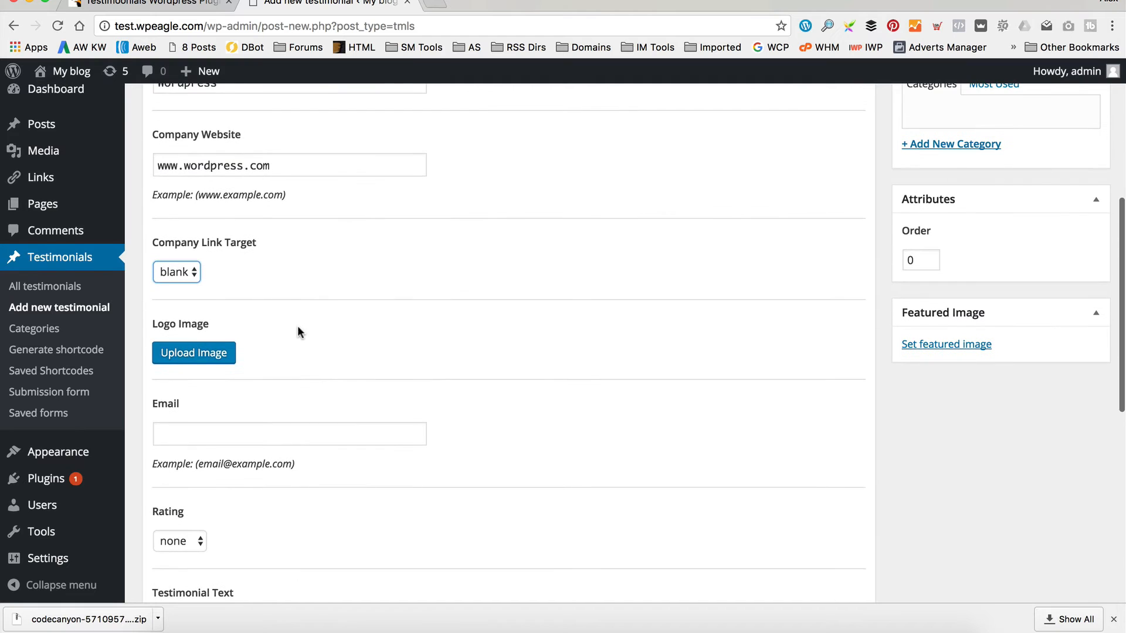
{"action": "mouse_move", "coordinate": [296, 366]}
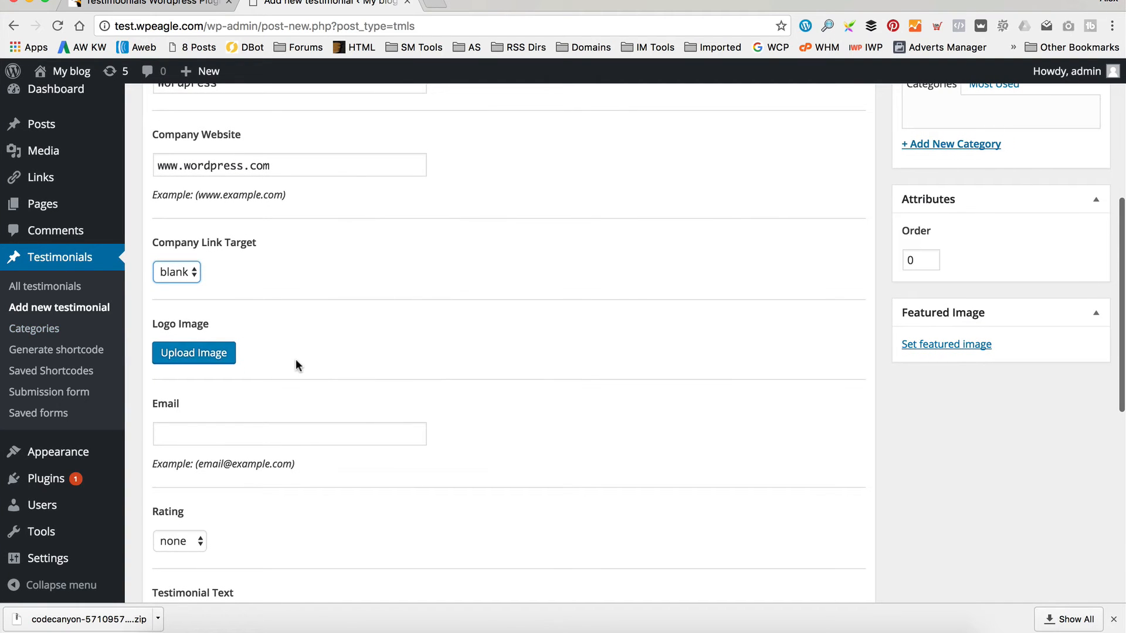
Step: Set the WordPress logo from the Media Library as the testimonial's logo image
{"action": "left_click", "coordinate": [193, 353]}
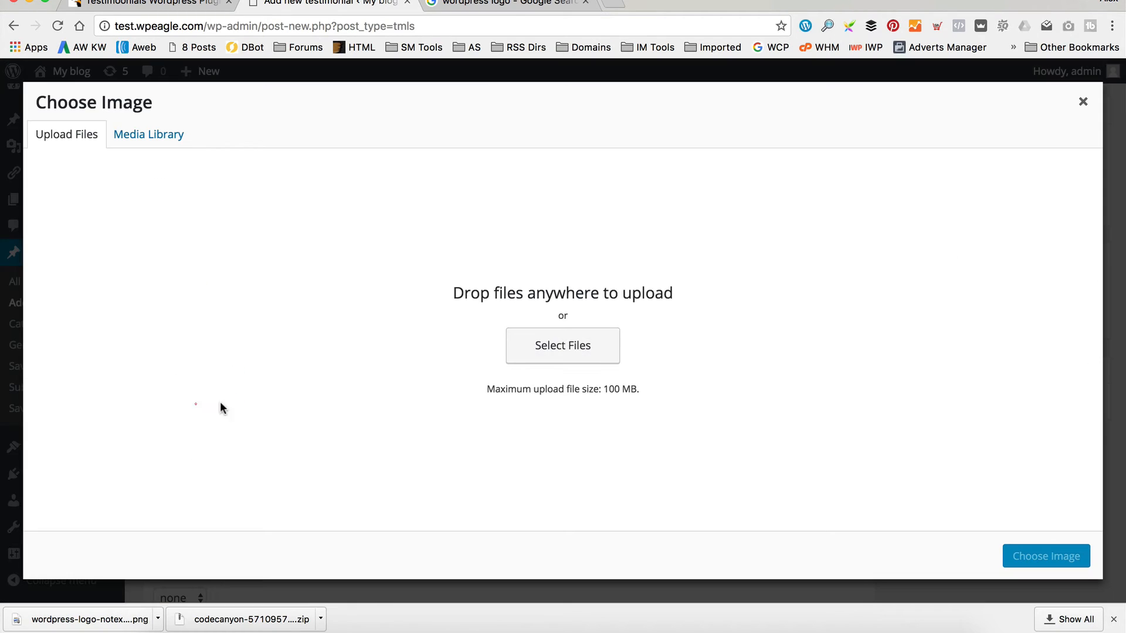
{"action": "left_click", "coordinate": [562, 345]}
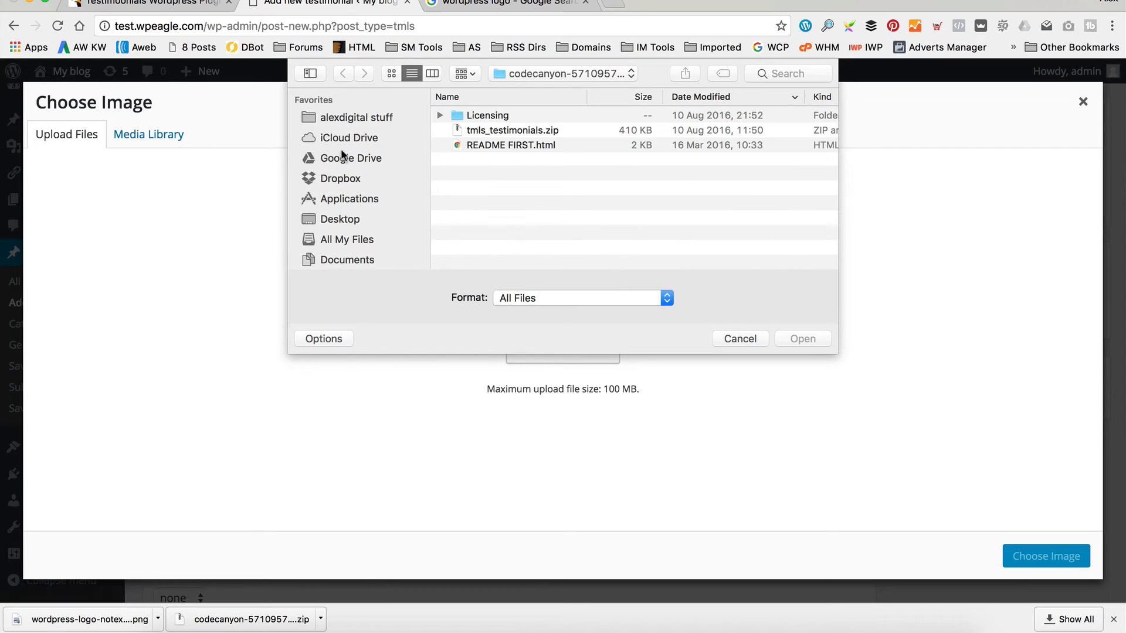
{"action": "left_click", "coordinate": [346, 259]}
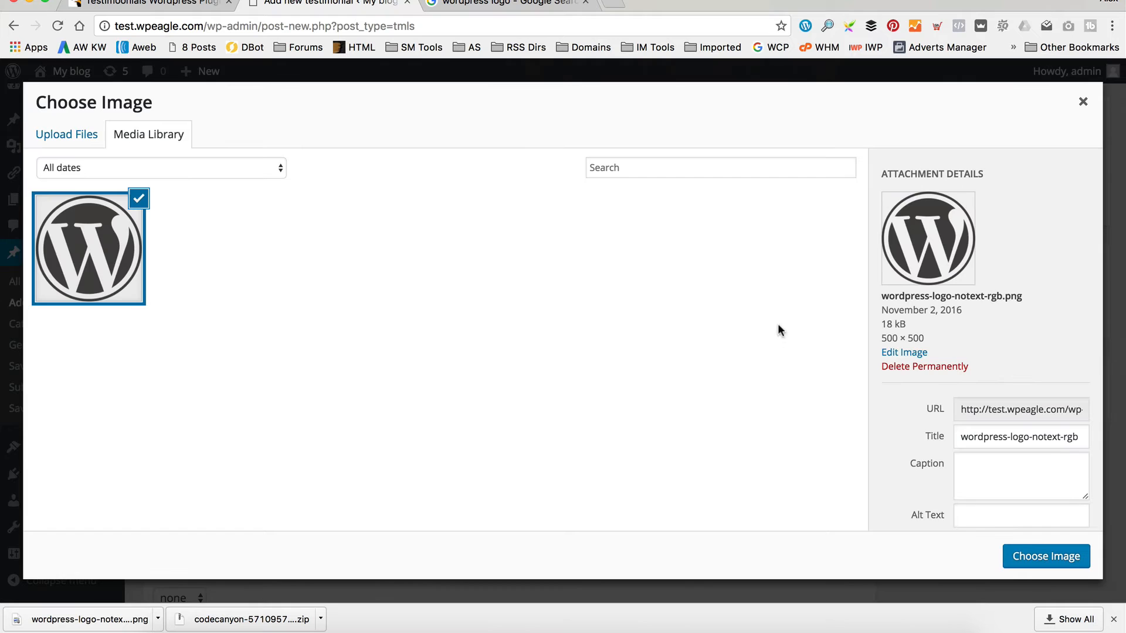
{"action": "left_click", "coordinate": [1045, 556]}
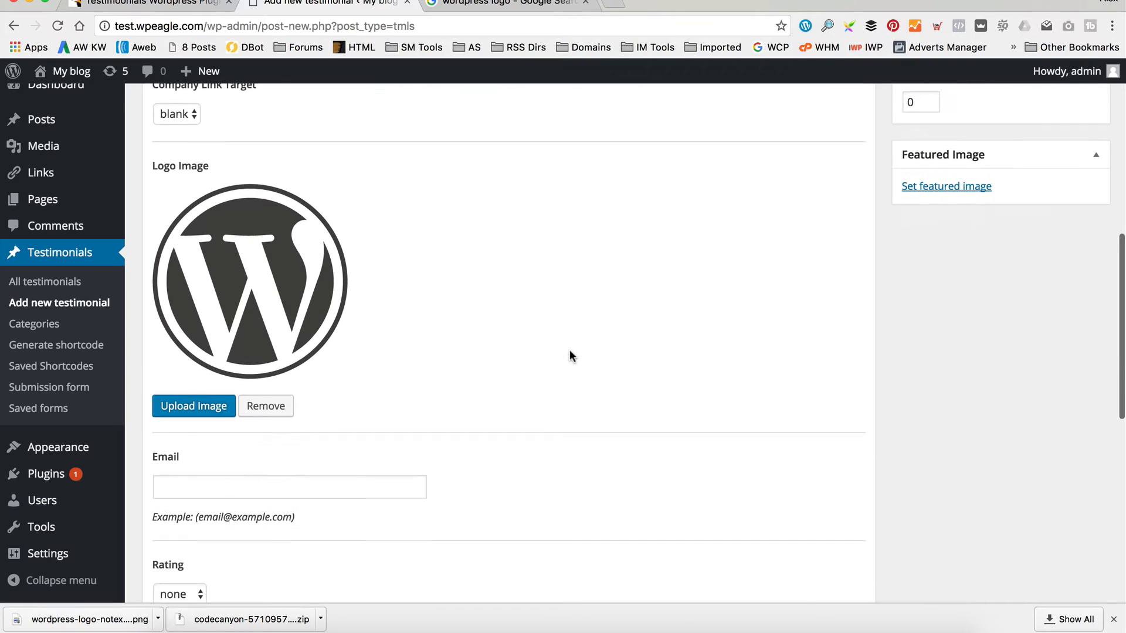
{"action": "left_click", "coordinate": [288, 408]}
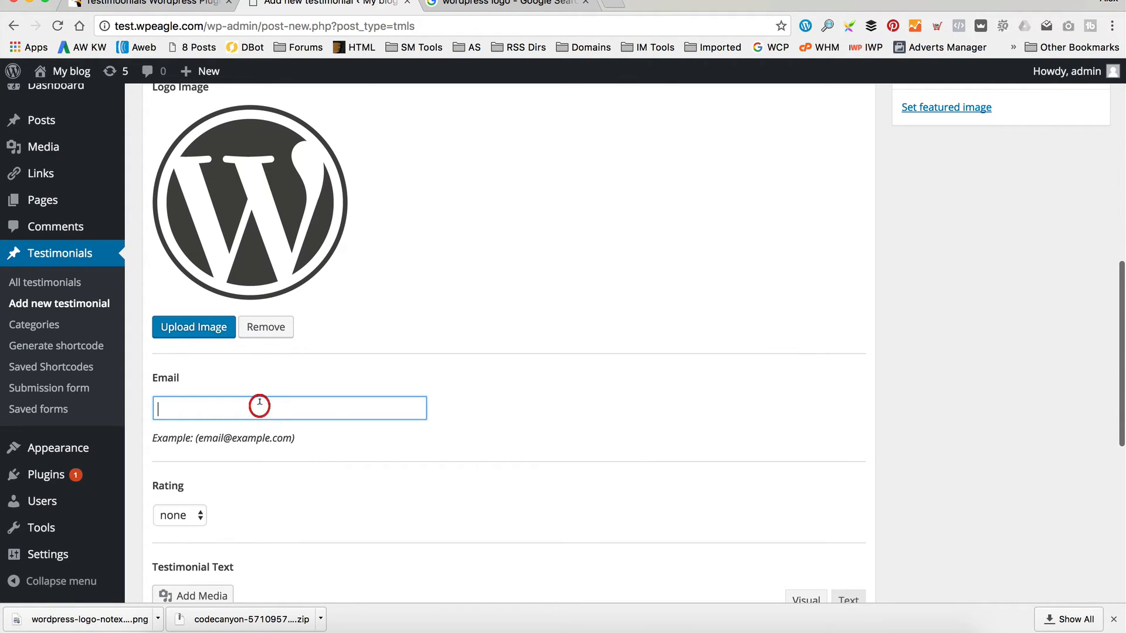
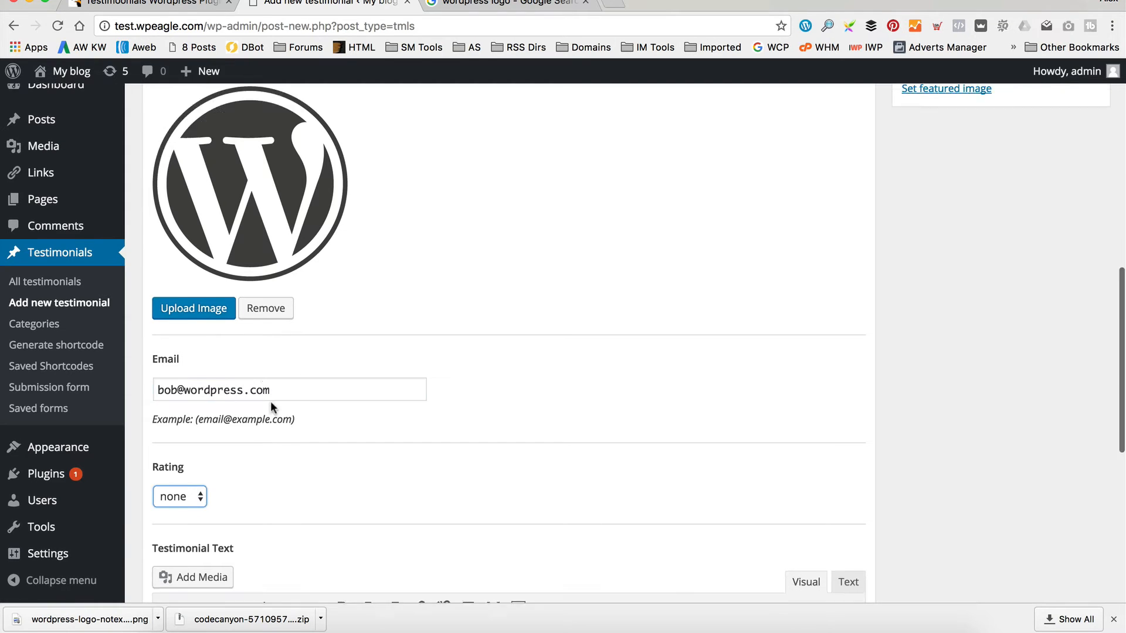
{"action": "left_click", "coordinate": [178, 496]}
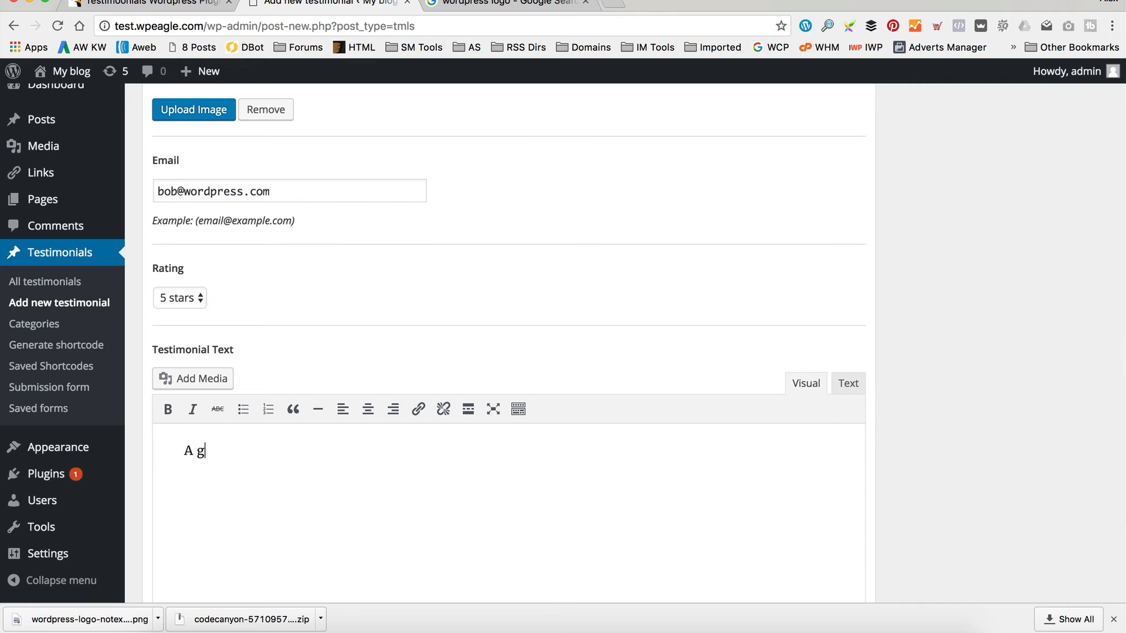
{"action": "type", "text": "reat company to do"}
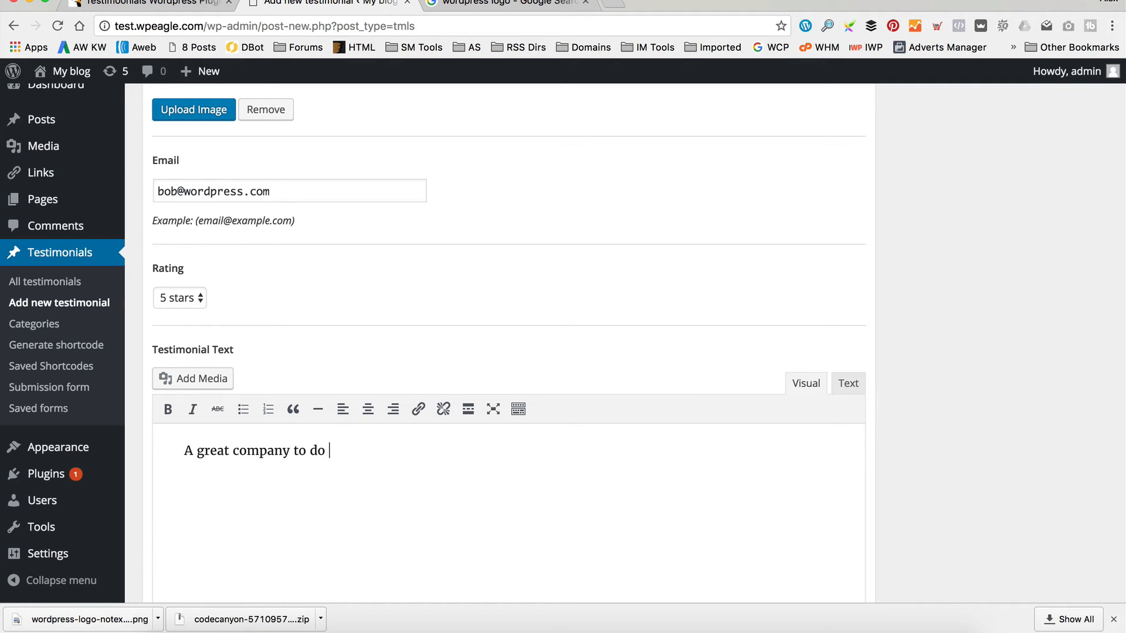
{"action": "type", "text": "business with"}
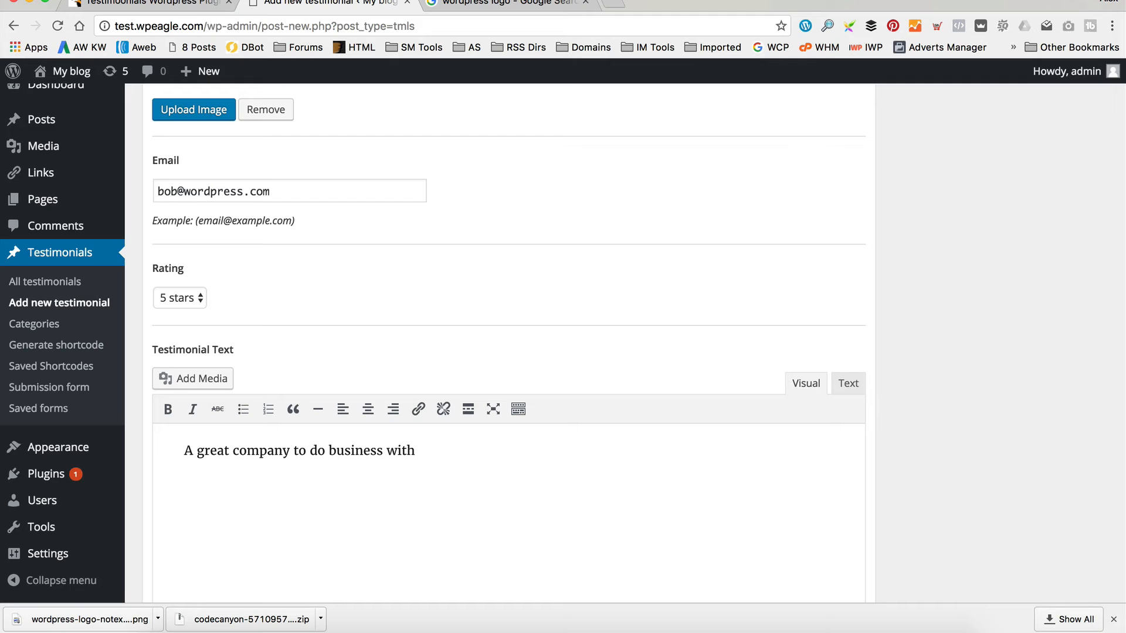
{"action": "type", "text": ". High"}
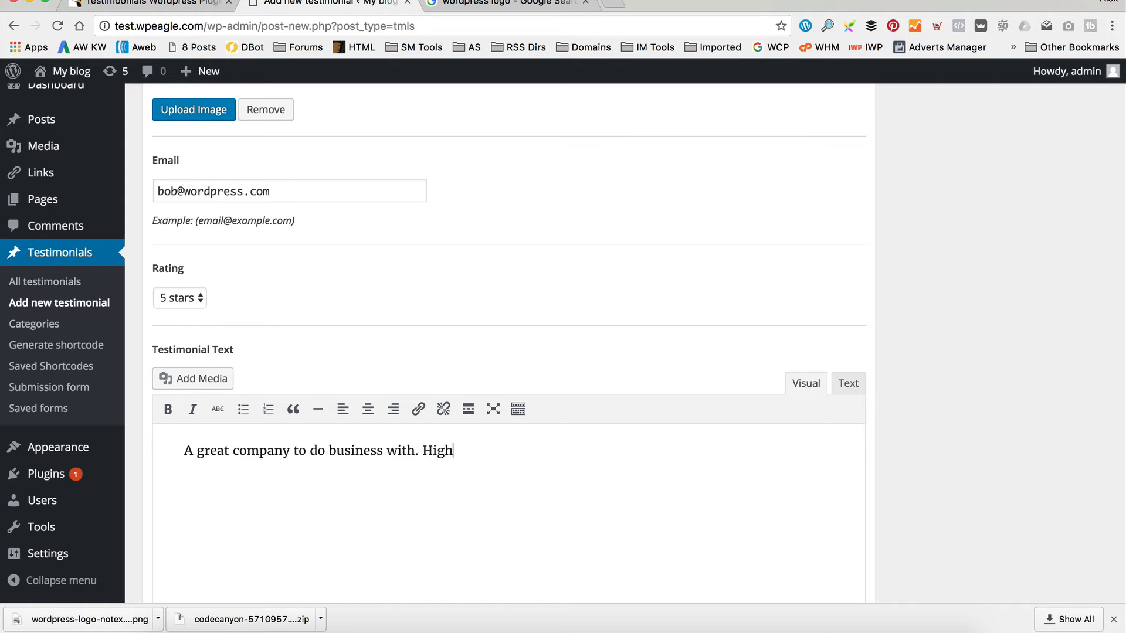
{"action": "type", "text": "ly recommended."}
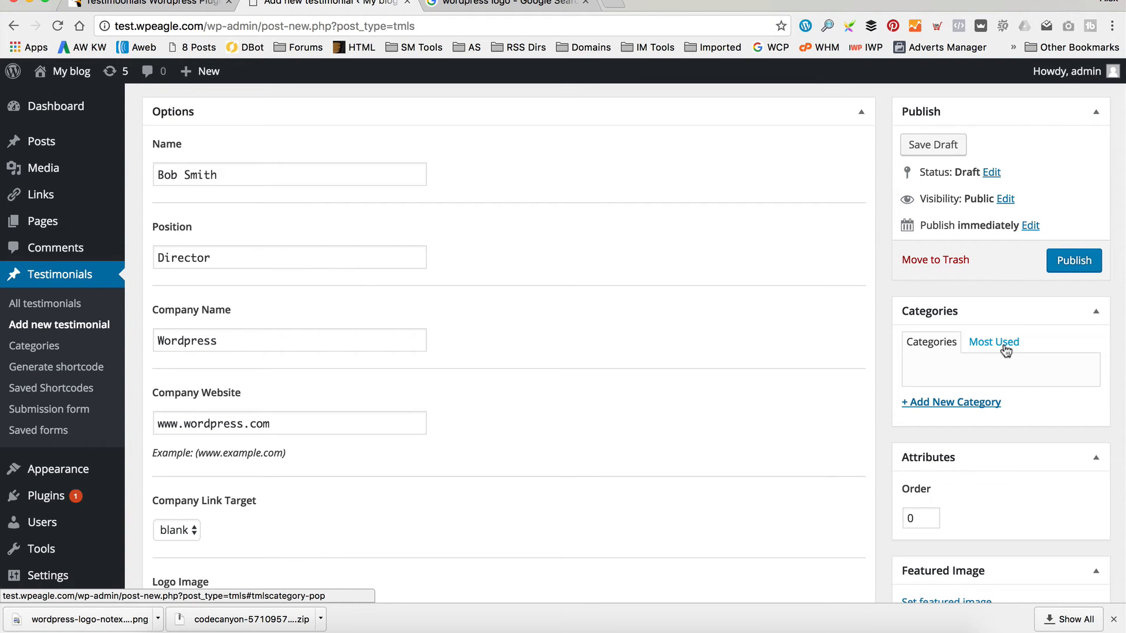
Step: Create Service Testimonials and Product Testimonials categories, keeping only Service Testimonials ticked
{"action": "left_click", "coordinate": [950, 401]}
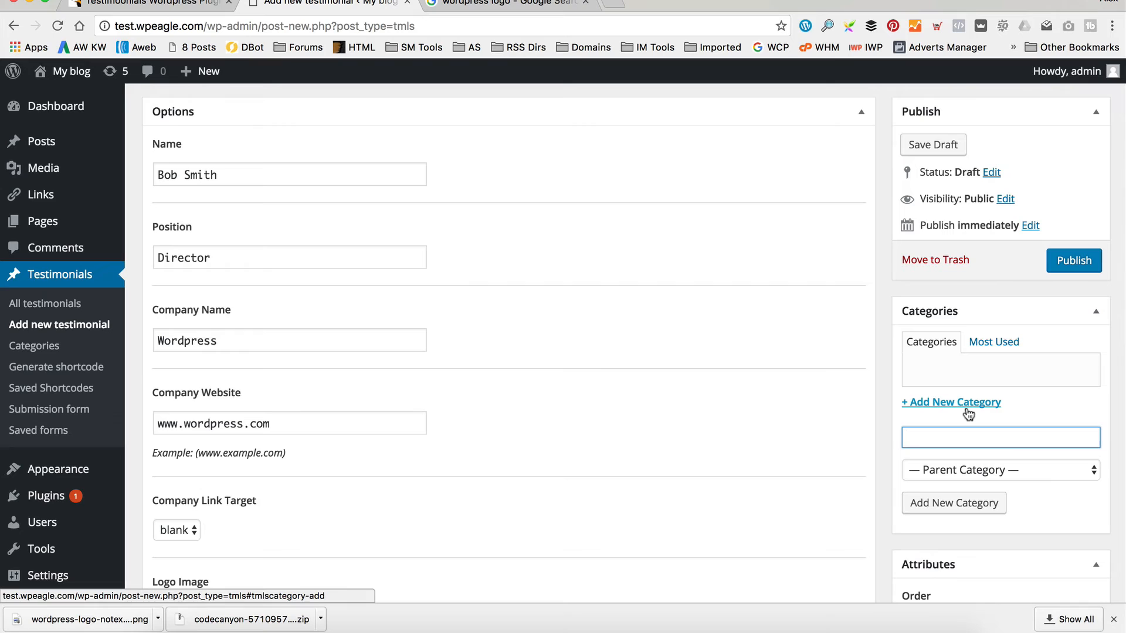
{"action": "type", "text": "Service Testimonials"}
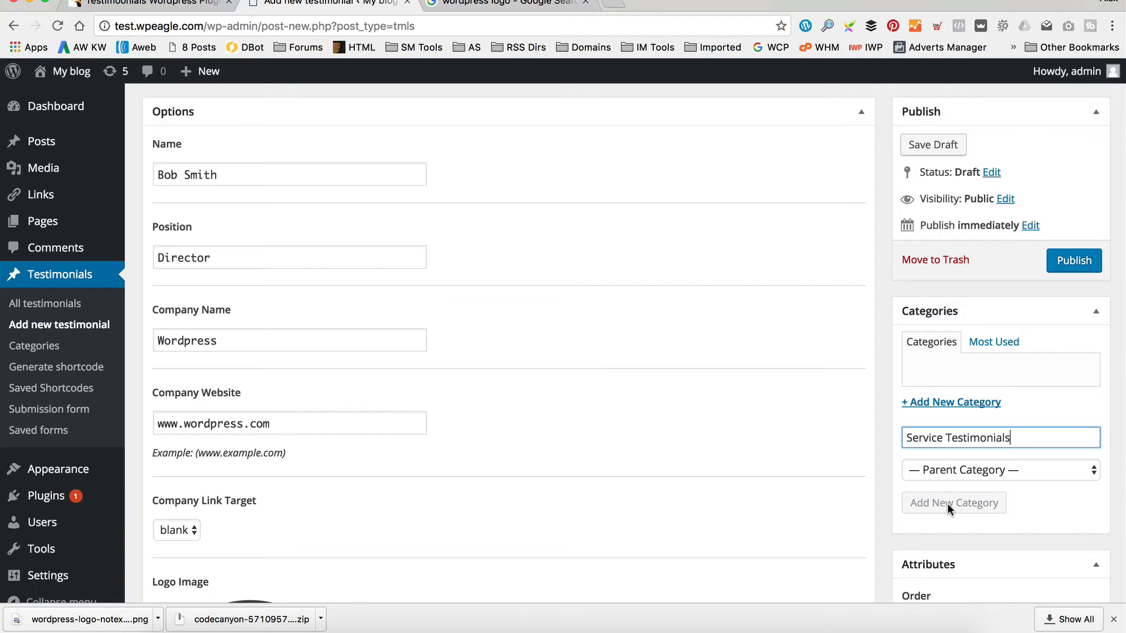
{"action": "left_click", "coordinate": [953, 502]}
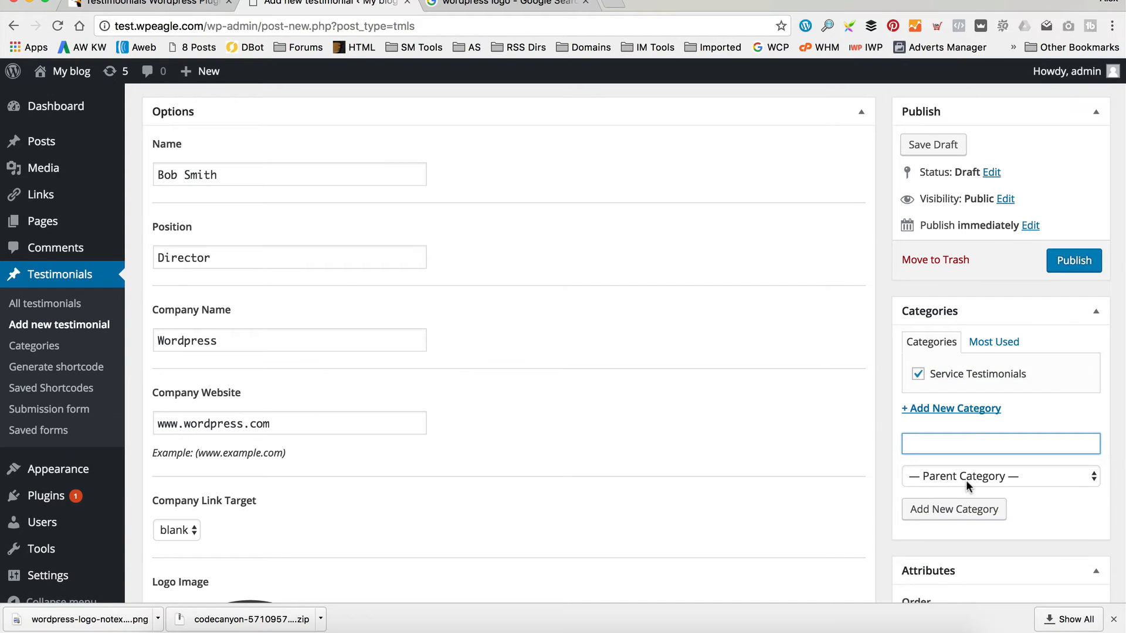
{"action": "type", "text": "Product Te"}
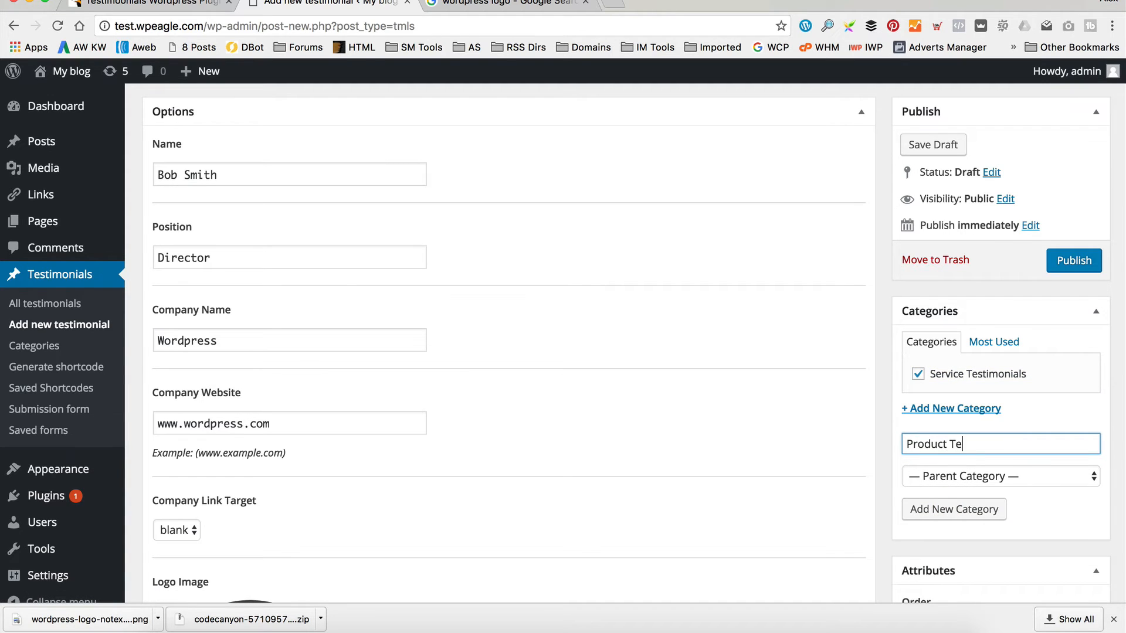
{"action": "type", "text": "stimonials"}
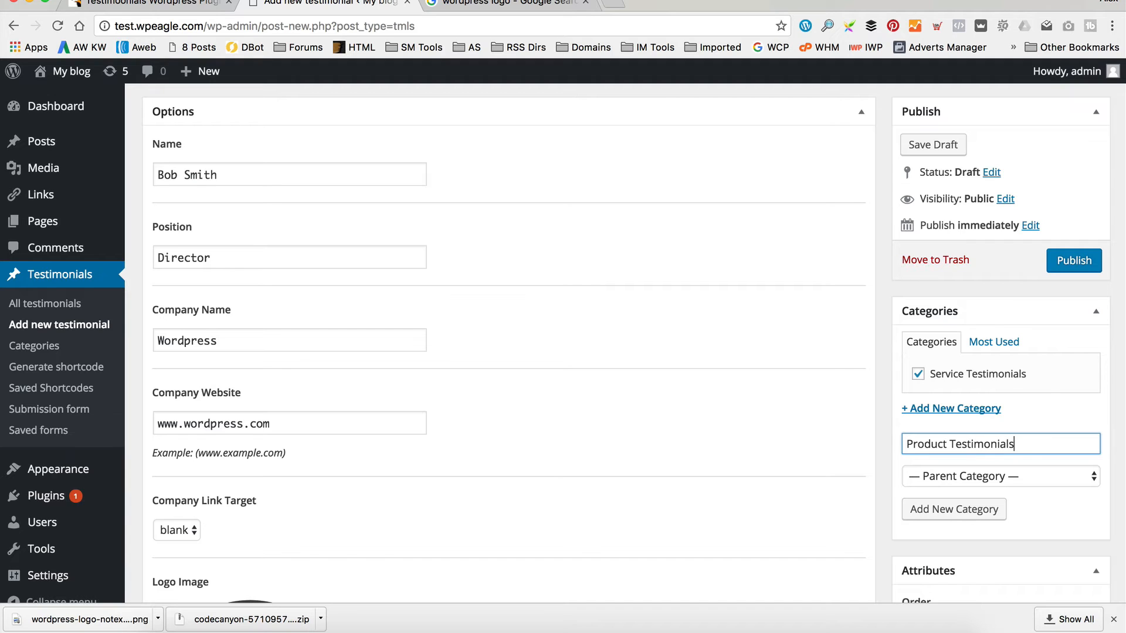
{"action": "left_click", "coordinate": [953, 509]}
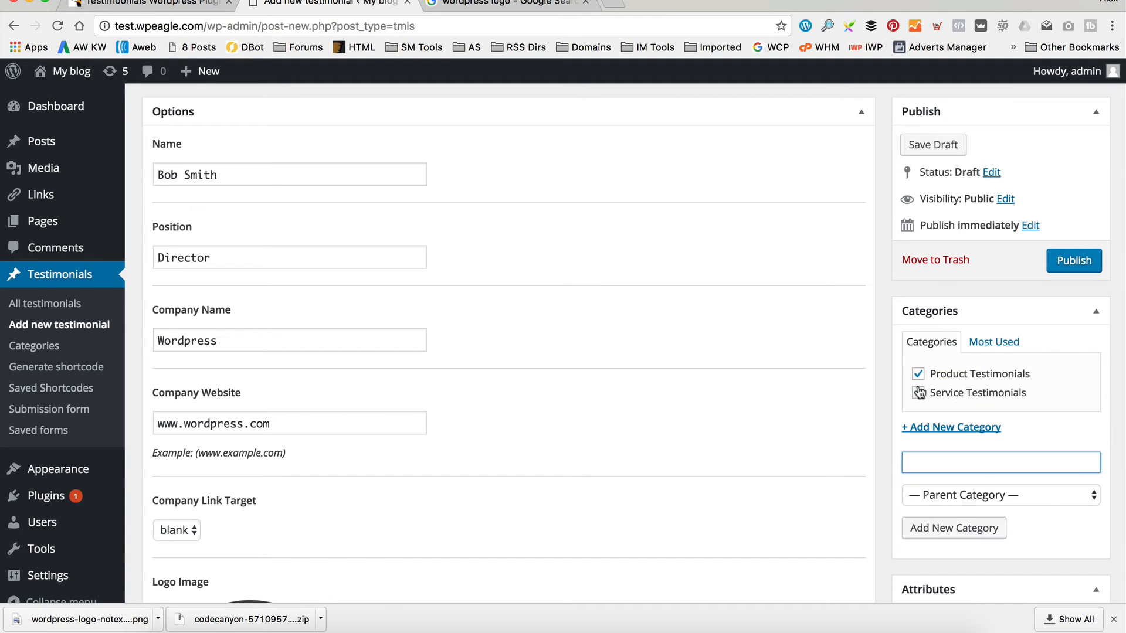
{"action": "left_click", "coordinate": [917, 393]}
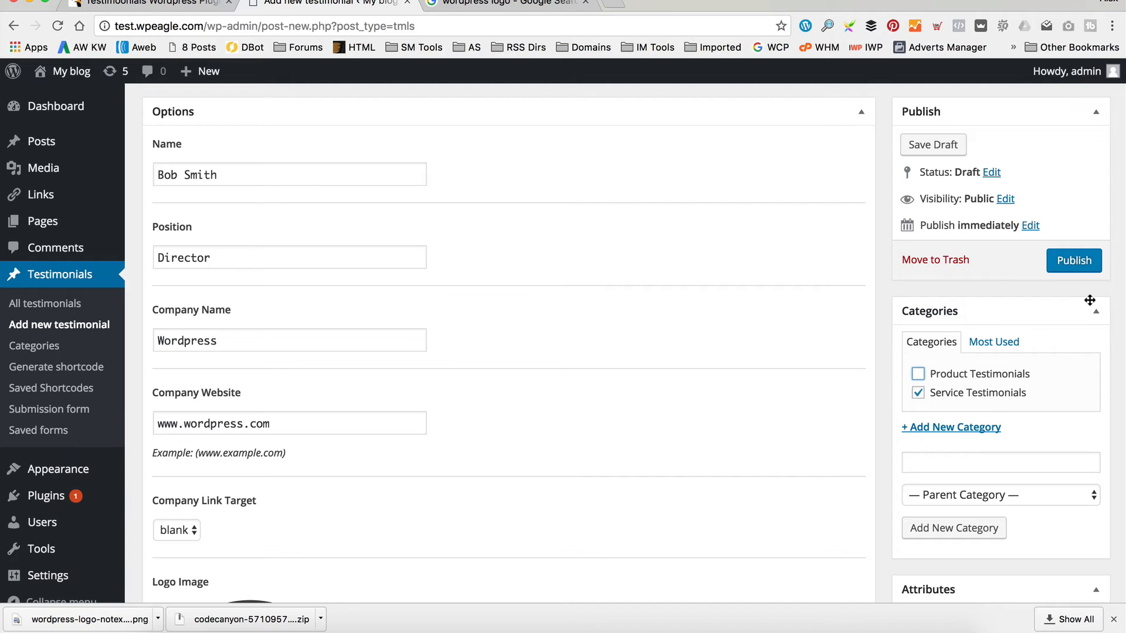
Step: Publish the Bob Smith testimonial
{"action": "left_click", "coordinate": [1073, 260]}
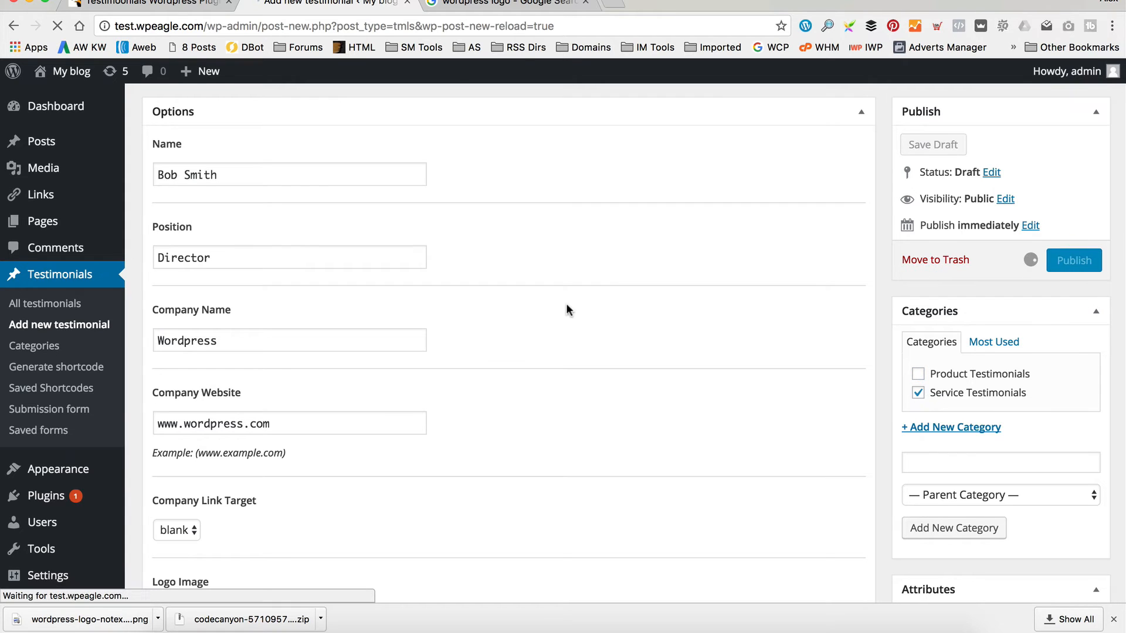
{"action": "left_click", "coordinate": [1073, 261]}
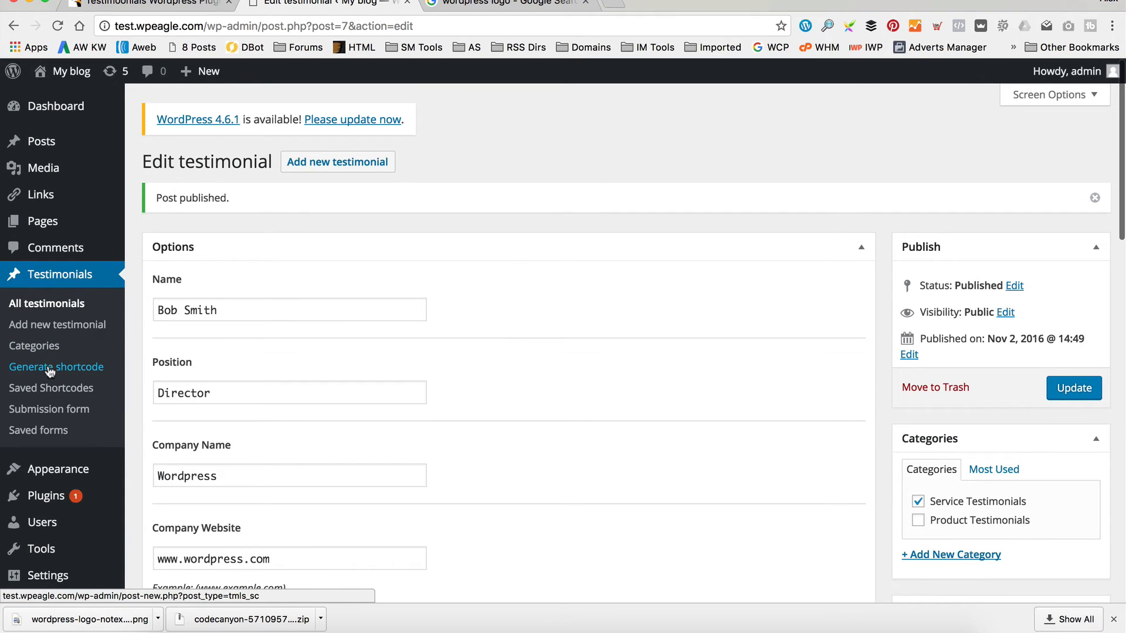
Step: Start a new testimonials shortcode titled Homepage Testimonials in the shortcode generator
{"action": "left_click", "coordinate": [56, 367]}
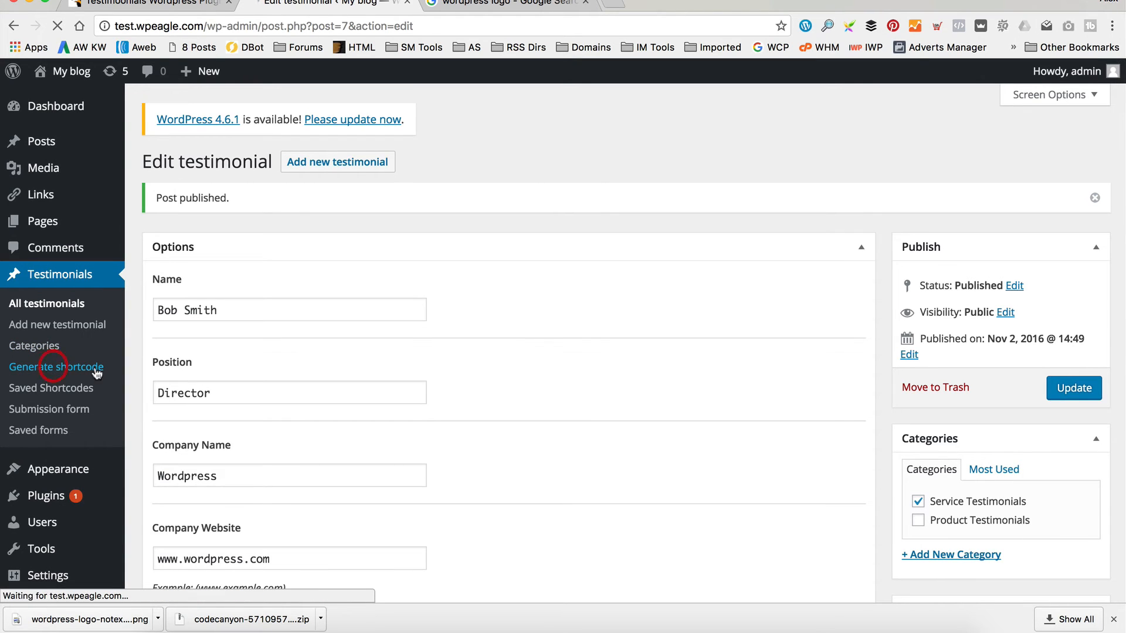
{"action": "left_click", "coordinate": [57, 367]}
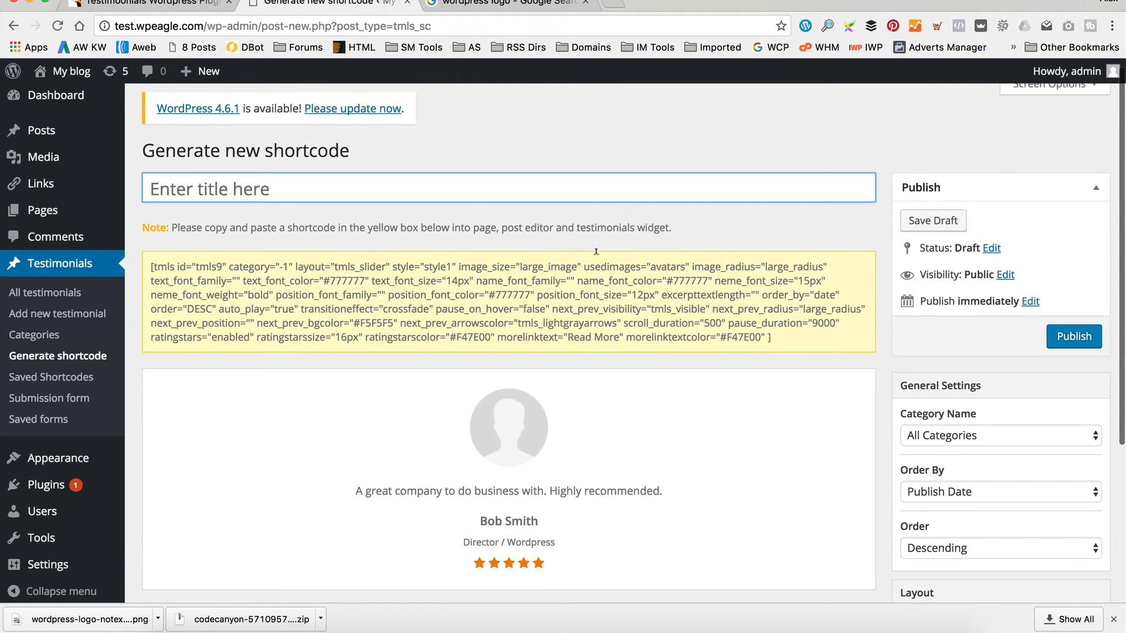
{"action": "type", "text": "B"}
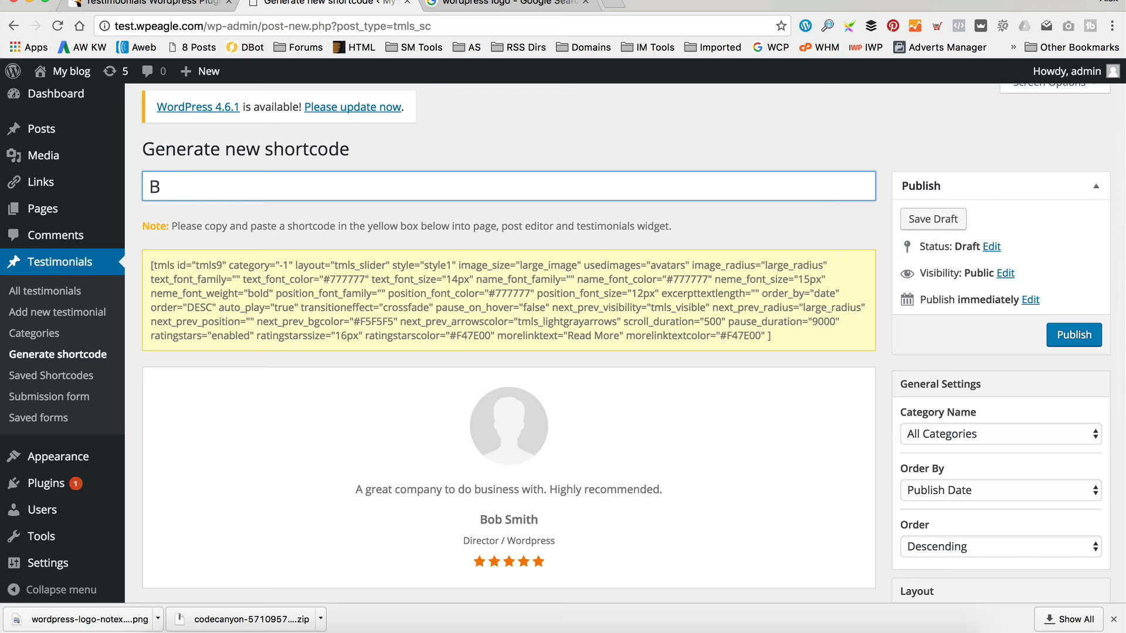
{"action": "type", "text": "Homepage Testi"}
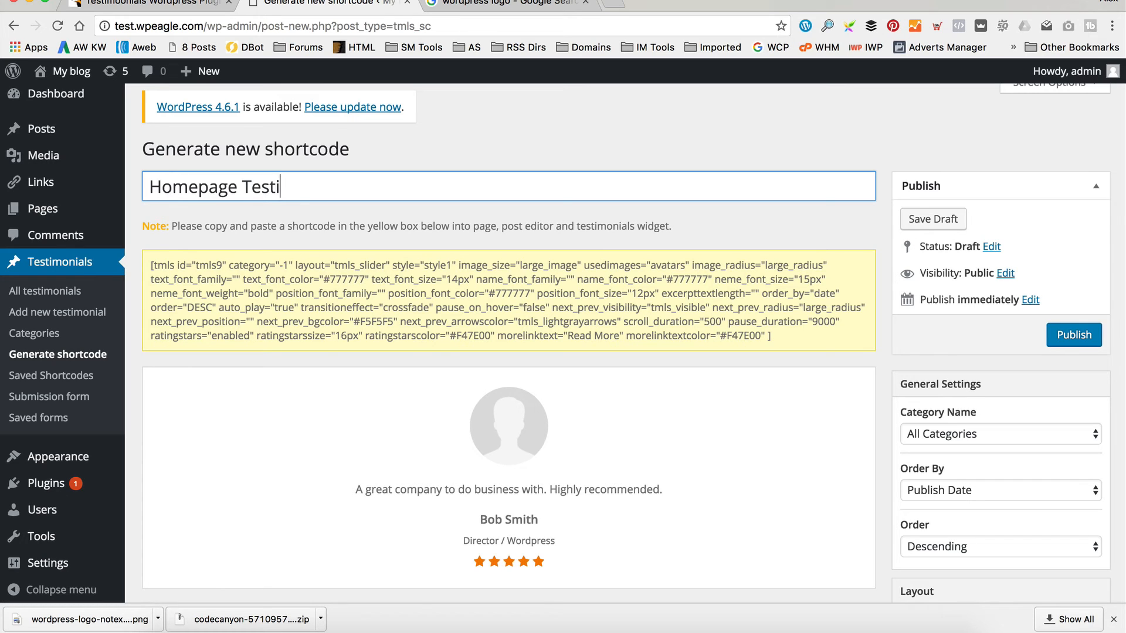
{"action": "type", "text": "monials"}
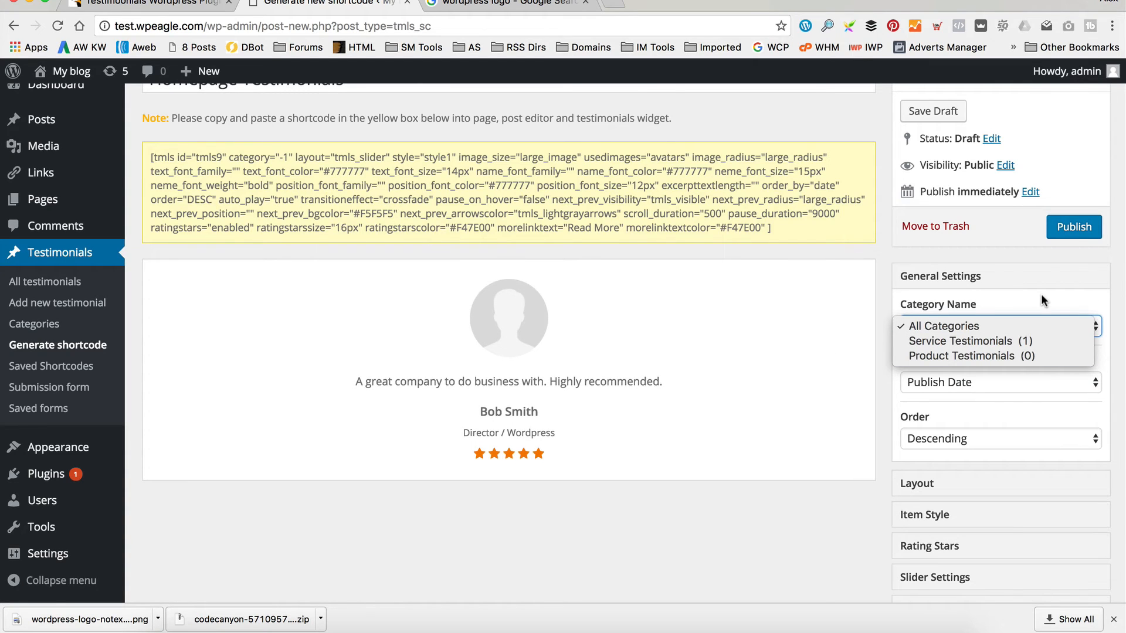
{"action": "mouse_move", "coordinate": [994, 299]}
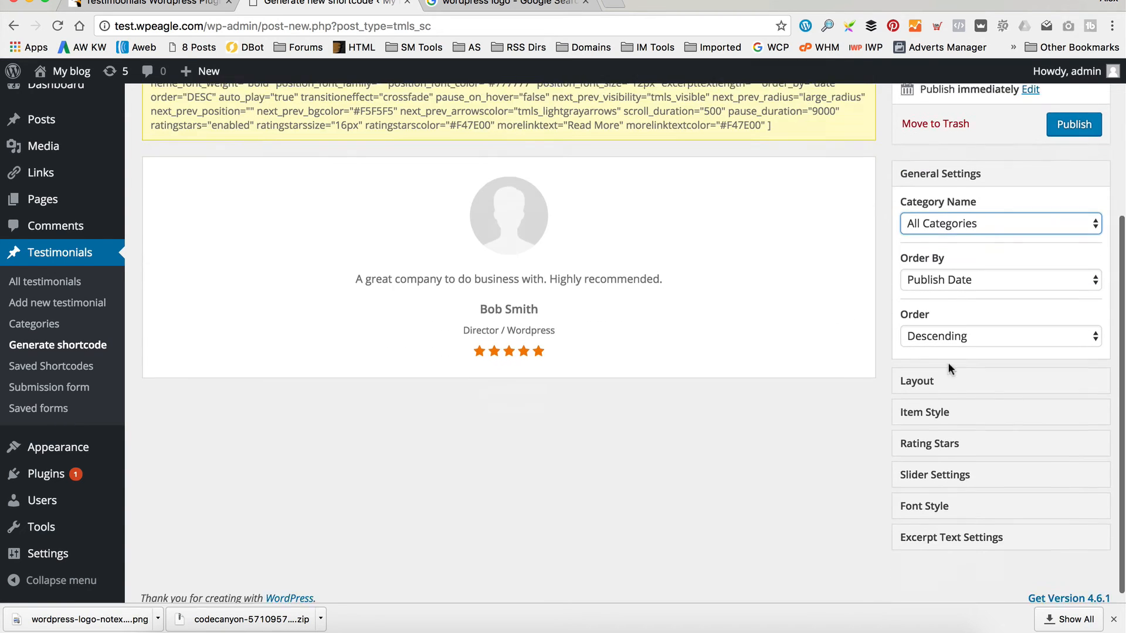
Step: Review the layout item count and set Used Images to Avatars and logos images
{"action": "left_click", "coordinate": [917, 380]}
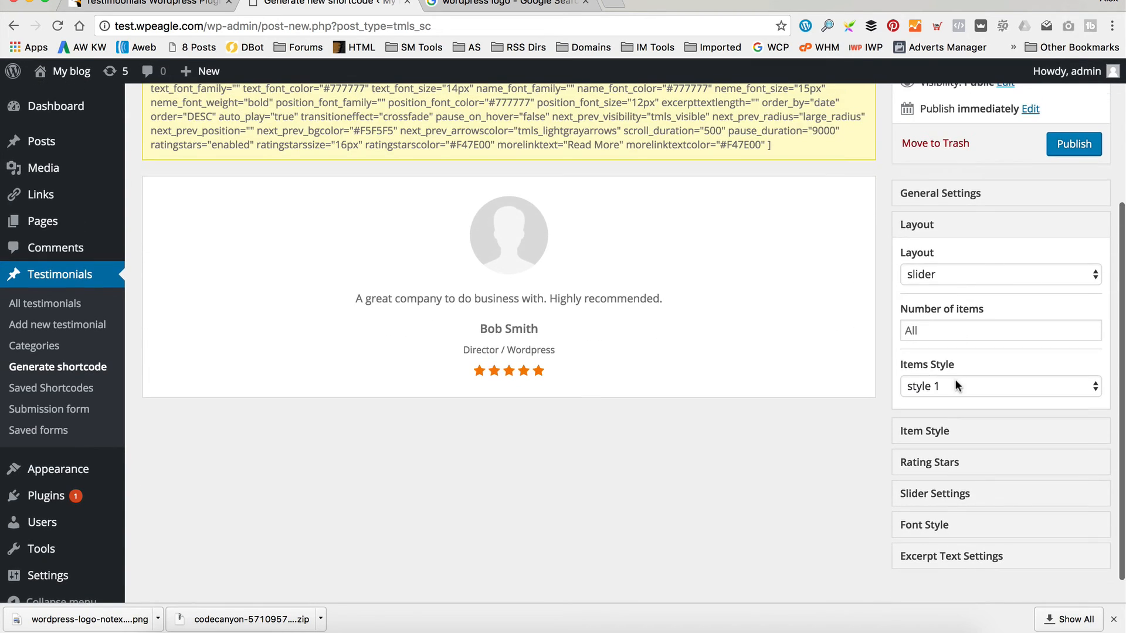
{"action": "left_click", "coordinate": [998, 275]}
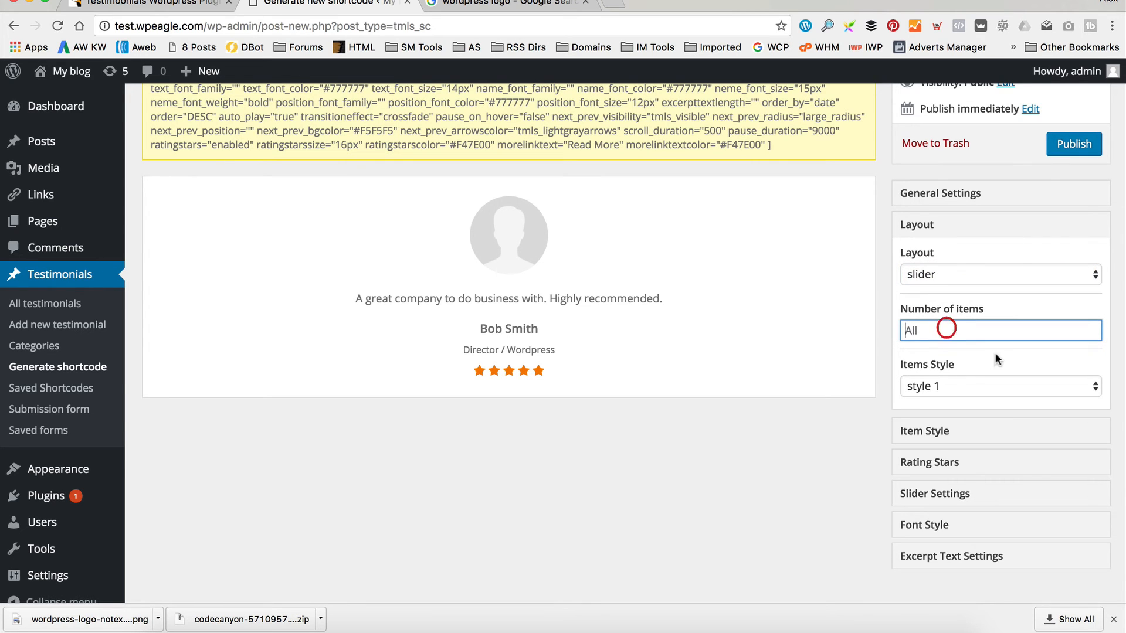
{"action": "left_click", "coordinate": [926, 431]}
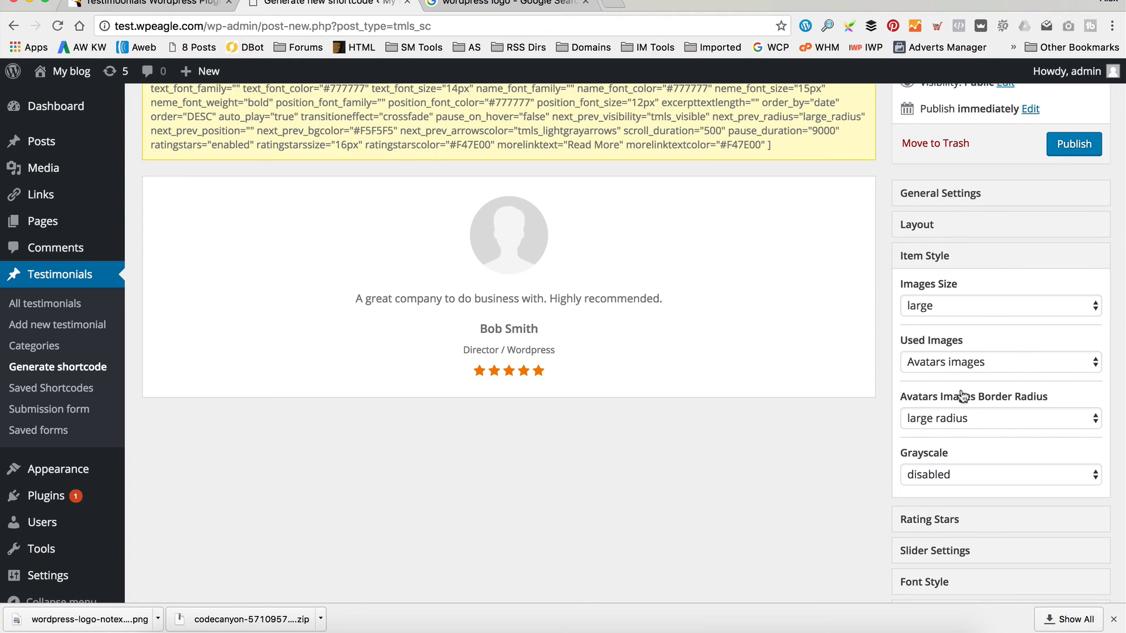
{"action": "left_click", "coordinate": [998, 362]}
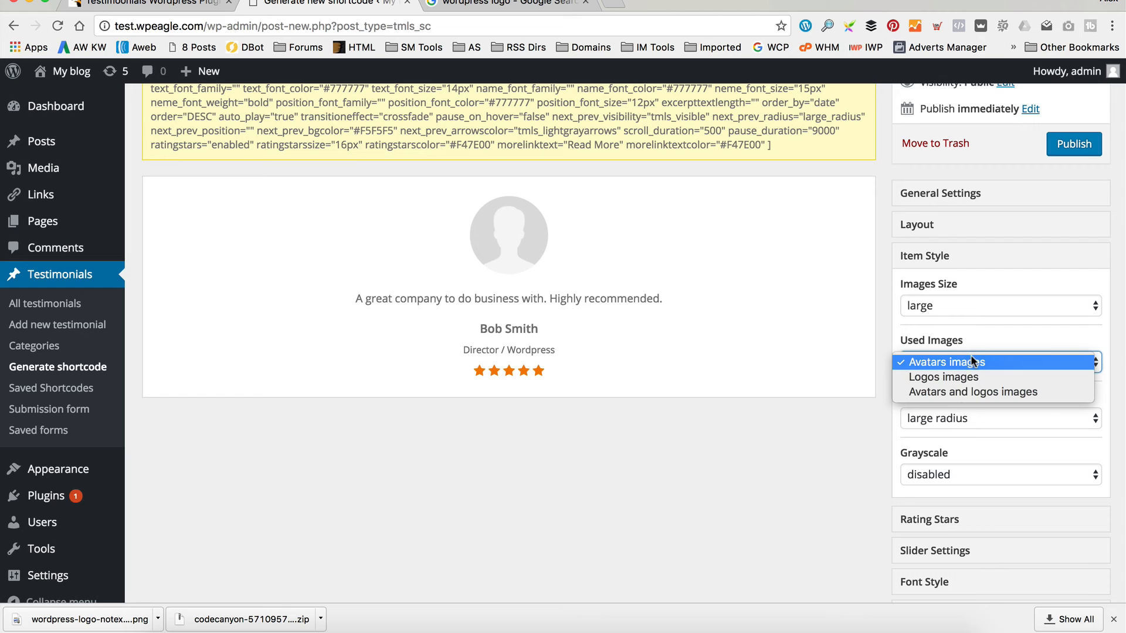
{"action": "mouse_move", "coordinate": [943, 376]}
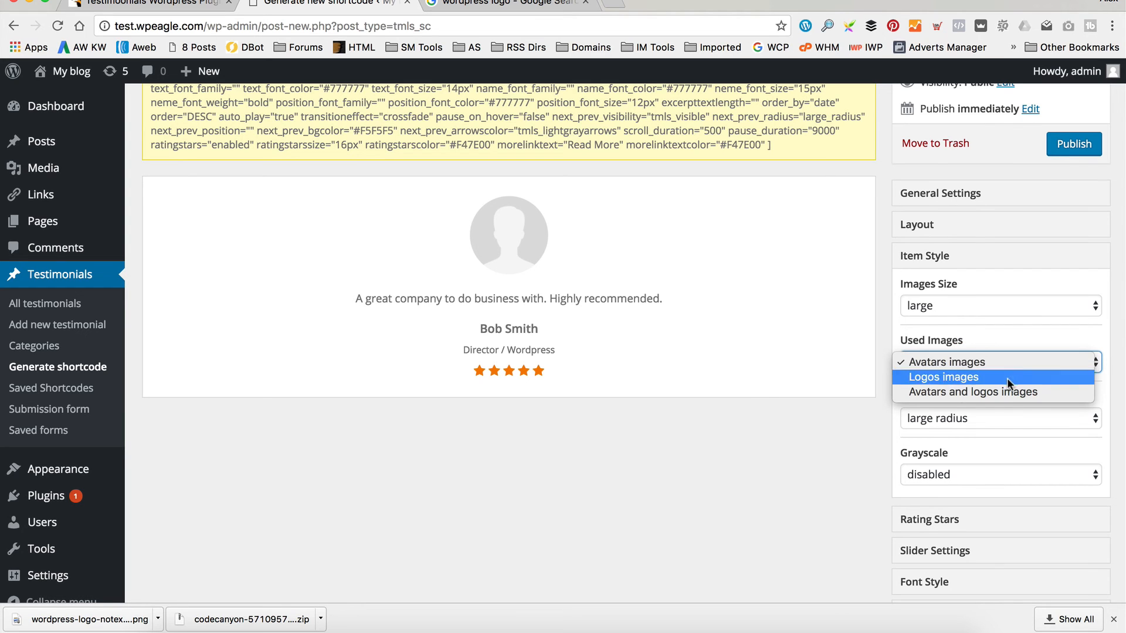
{"action": "left_click", "coordinate": [971, 392]}
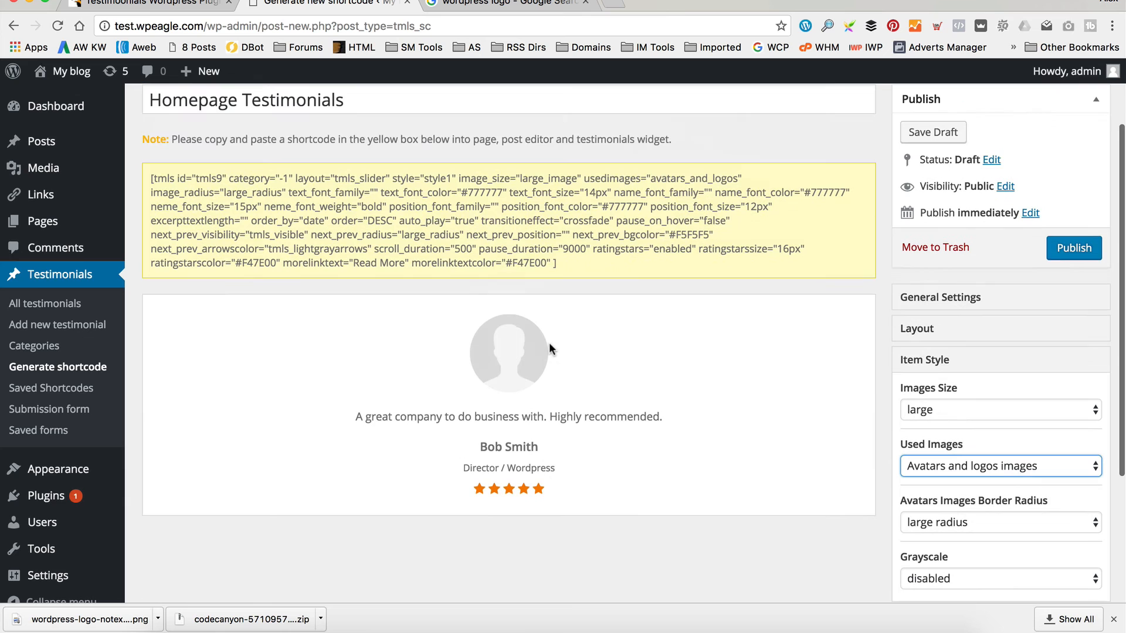
Step: Expand the Slider Settings panel to review slider behaviour options
{"action": "scroll", "scroll_direction": "down", "scroll_amount": 3}
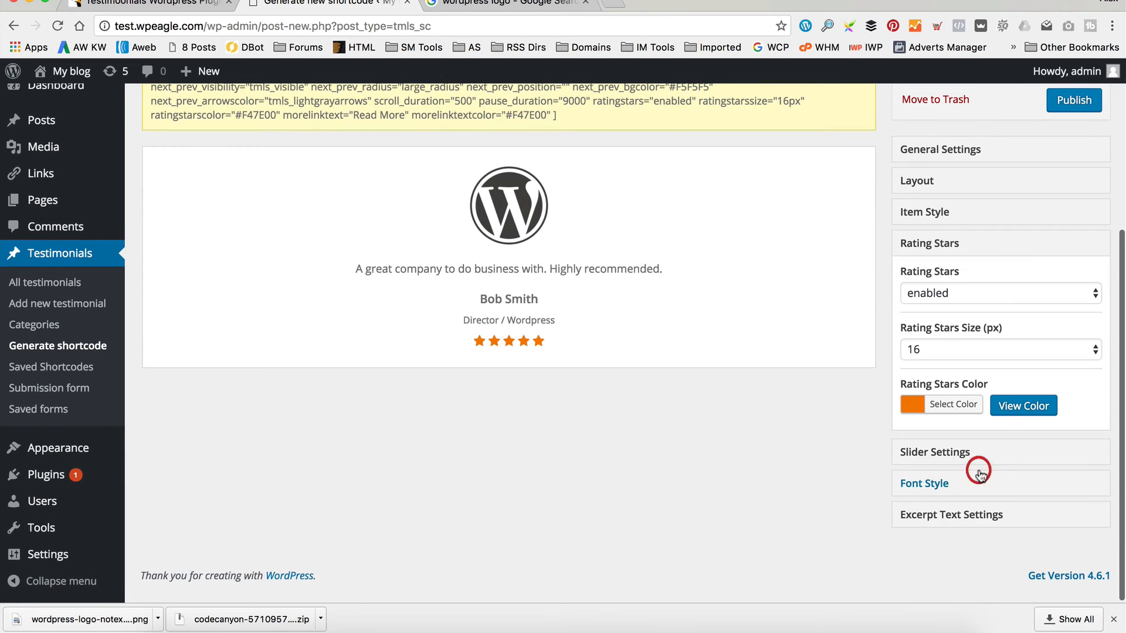
{"action": "left_click", "coordinate": [934, 451]}
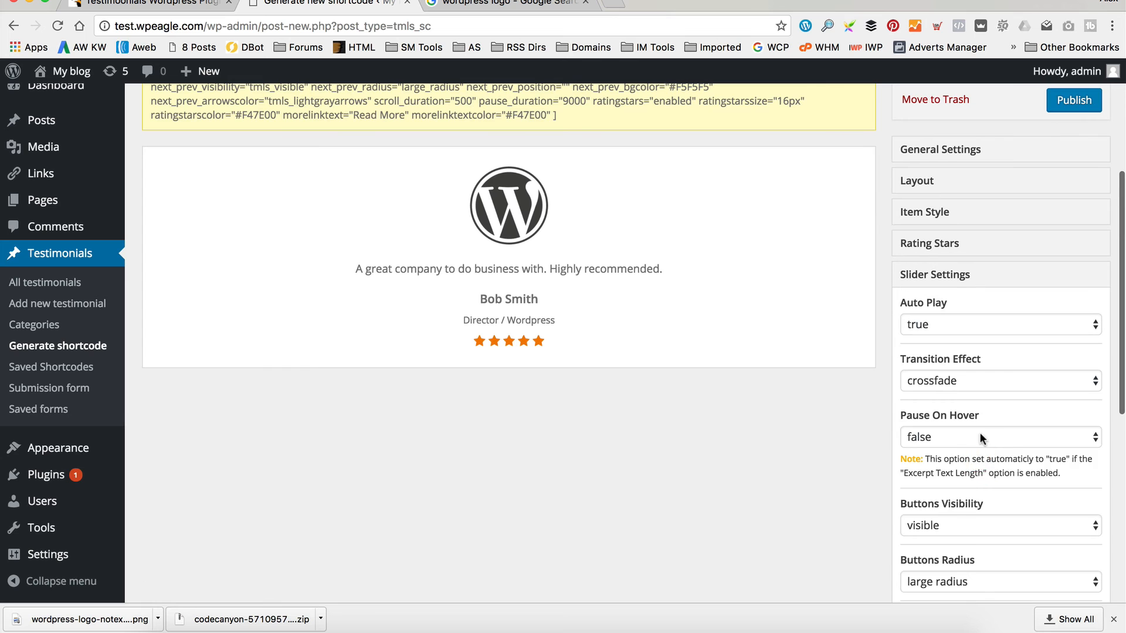
{"action": "scroll", "scroll_direction": "down", "scroll_amount": 3}
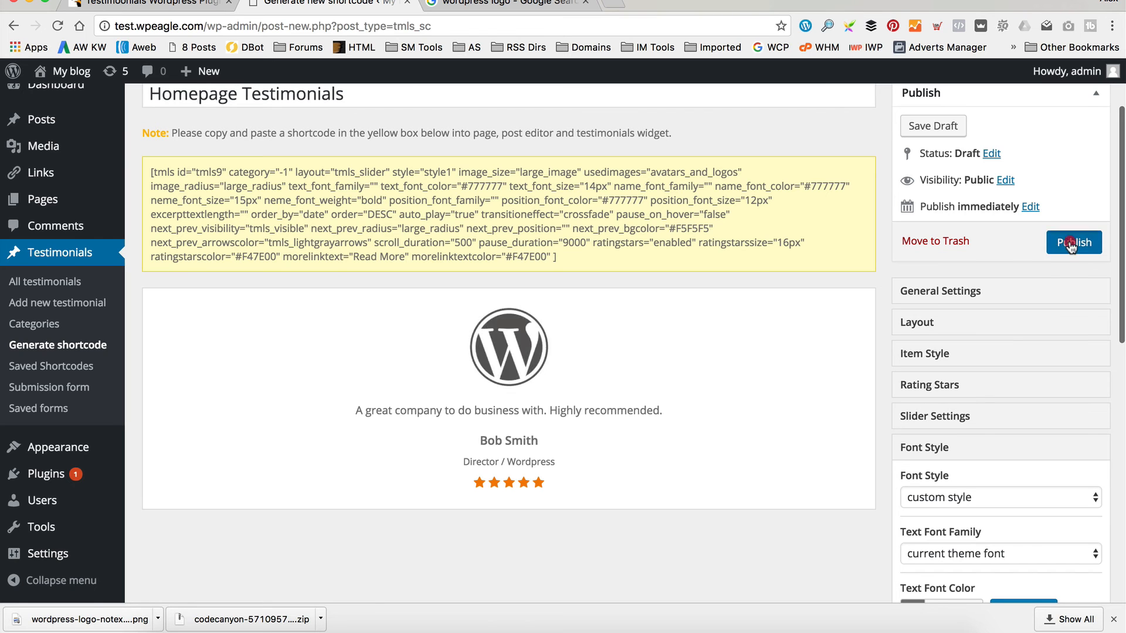
Step: Publish the Homepage Testimonials shortcode and copy the saved [tmls_saved id="9"] code
{"action": "left_click", "coordinate": [1073, 241]}
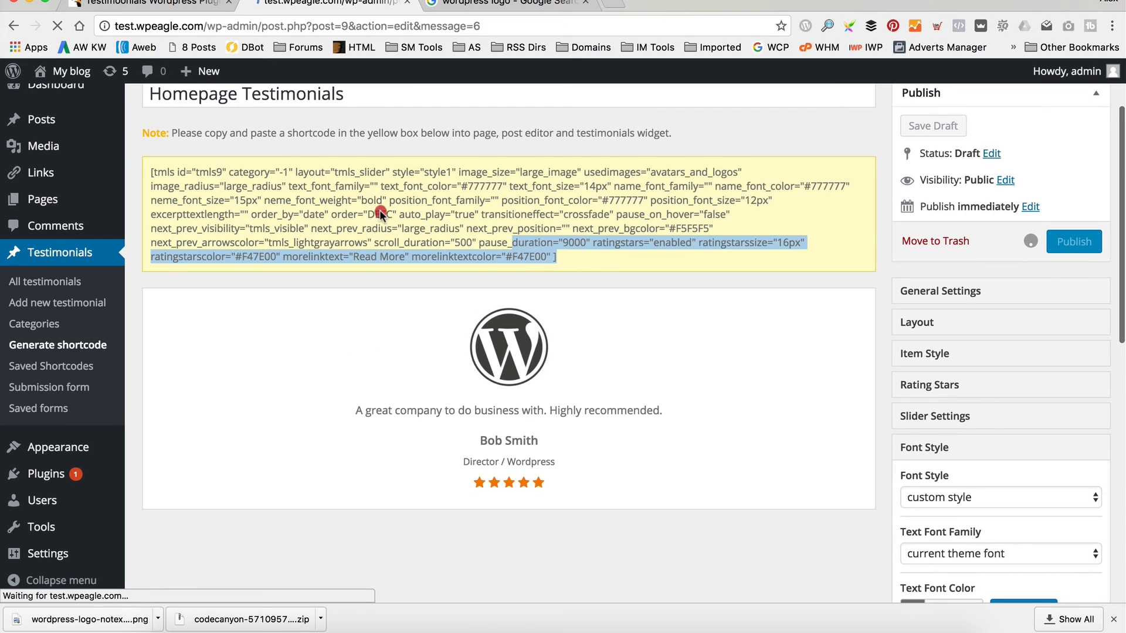
{"action": "left_click", "coordinate": [1073, 242]}
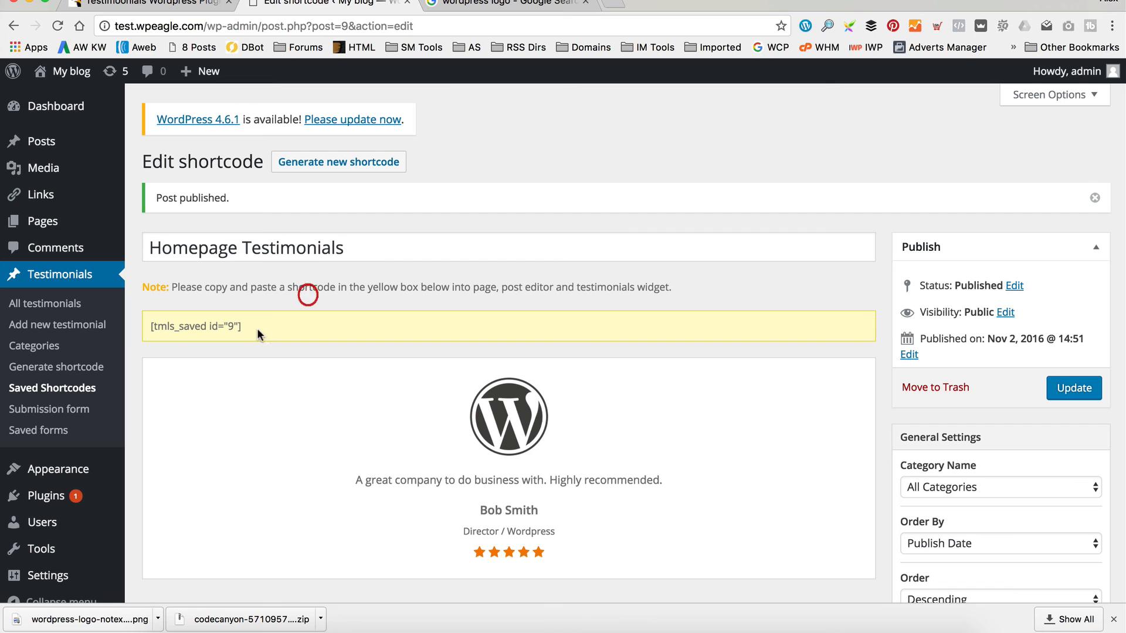
{"action": "triple_click", "coordinate": [196, 326]}
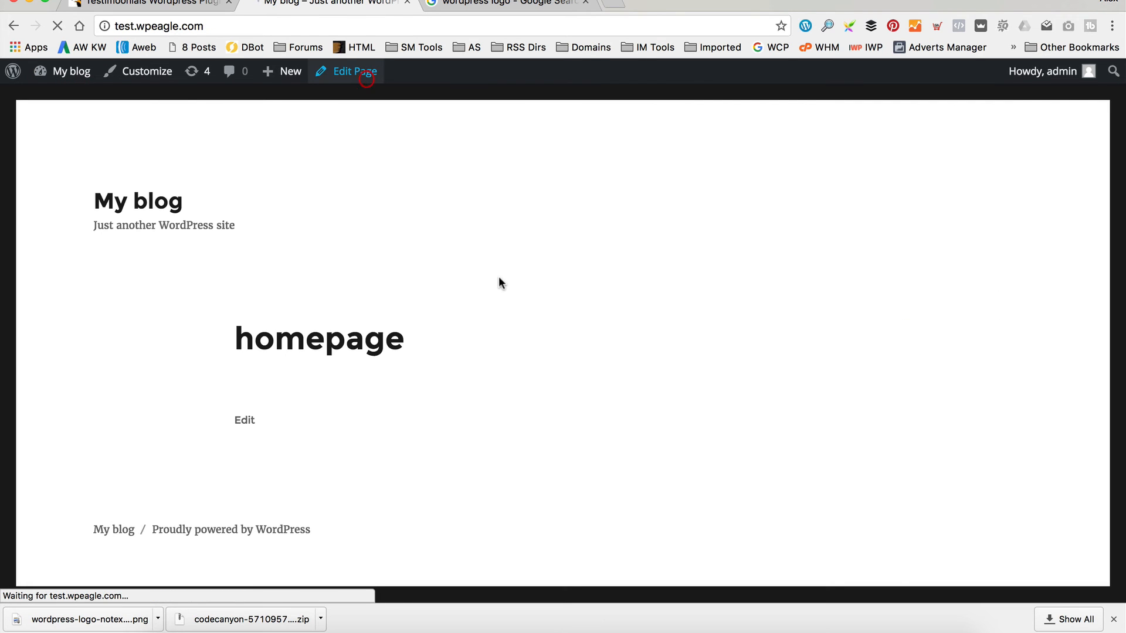
Step: Paste [tmls_saved id="9"] into the homepage, update it, and view Bob Smith's testimonial live
{"action": "left_click", "coordinate": [353, 72]}
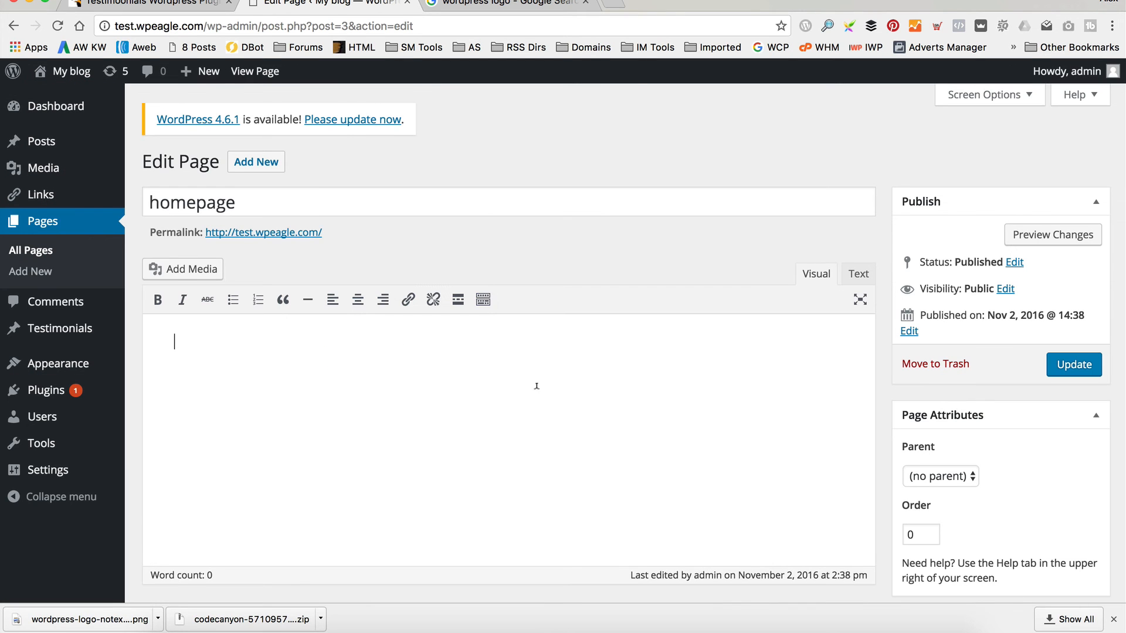
{"action": "type", "text": "[tmls_saved id=\"9\"]"}
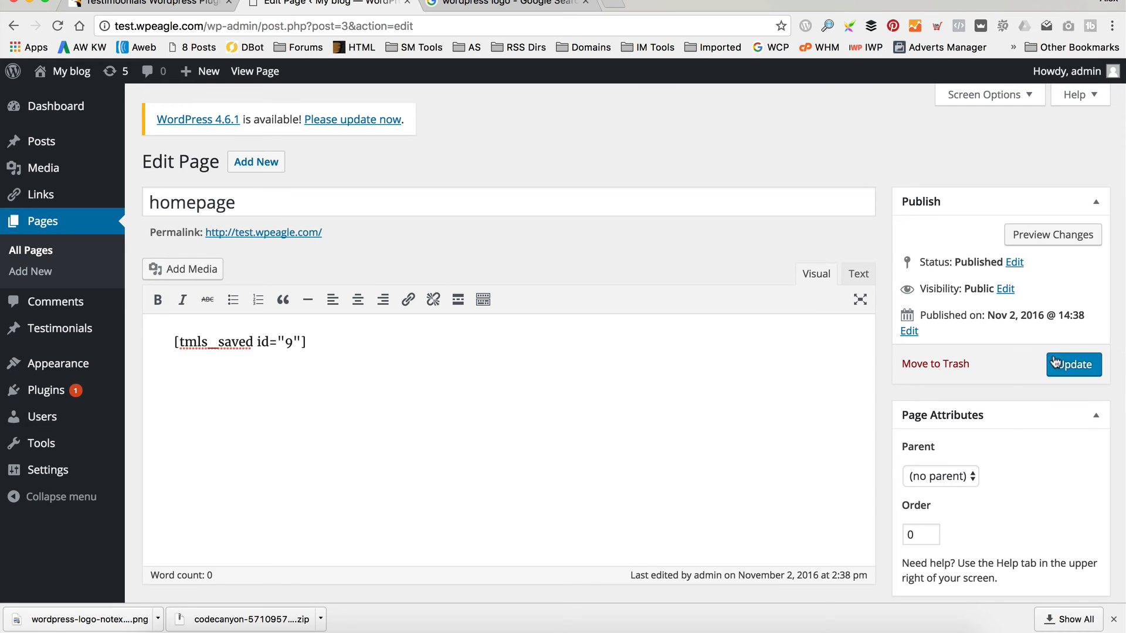
{"action": "left_click", "coordinate": [1073, 364]}
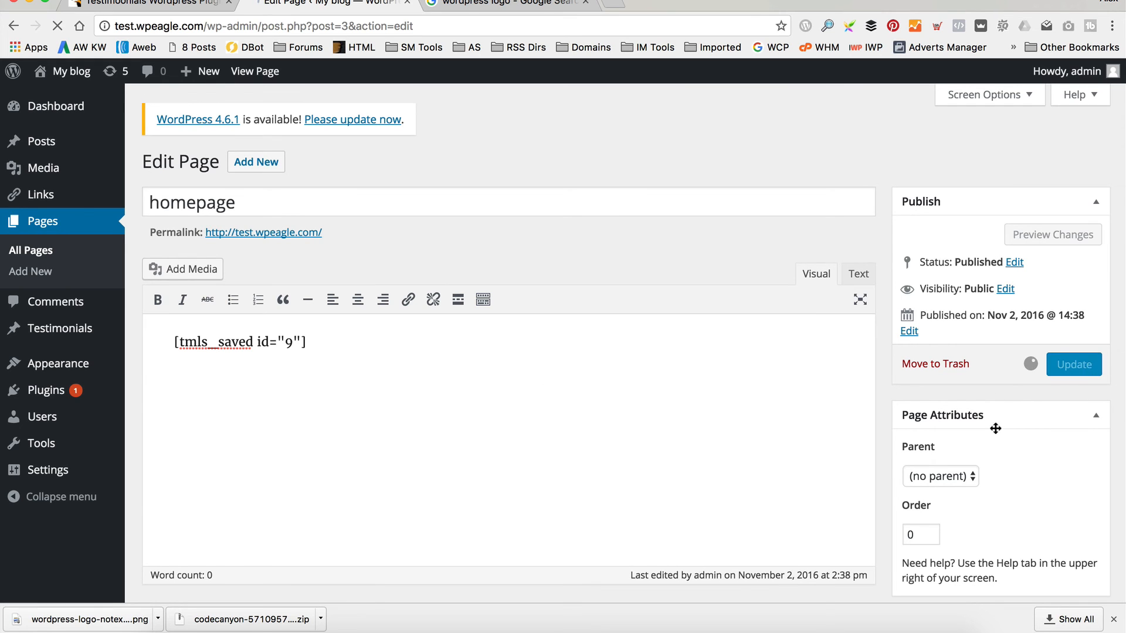
{"action": "left_click", "coordinate": [1073, 363]}
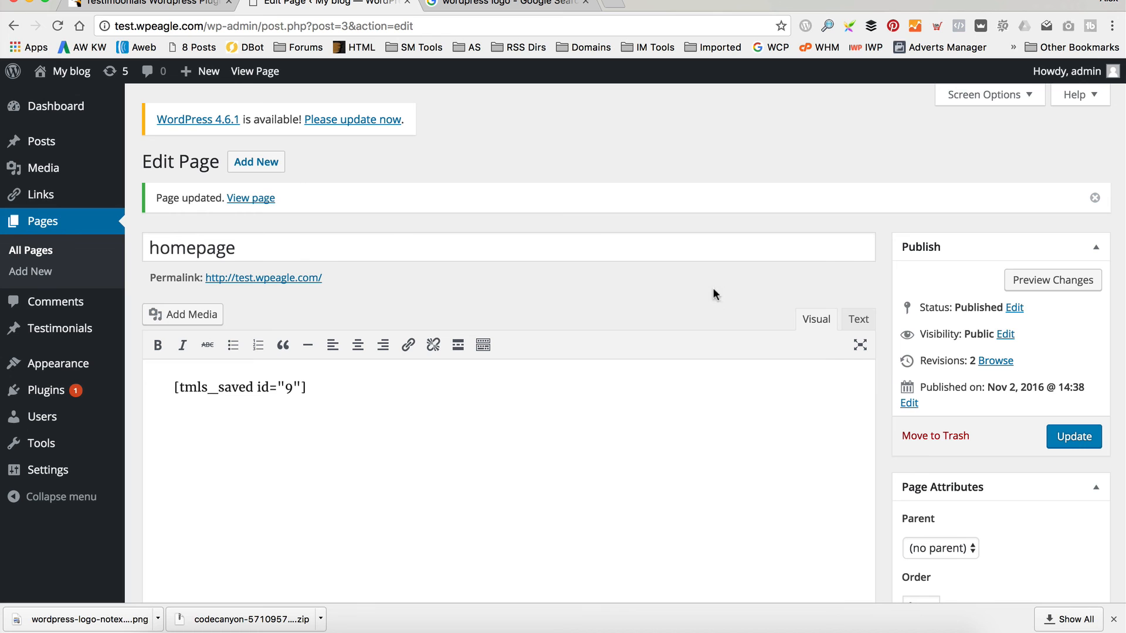
{"action": "left_click", "coordinate": [251, 199]}
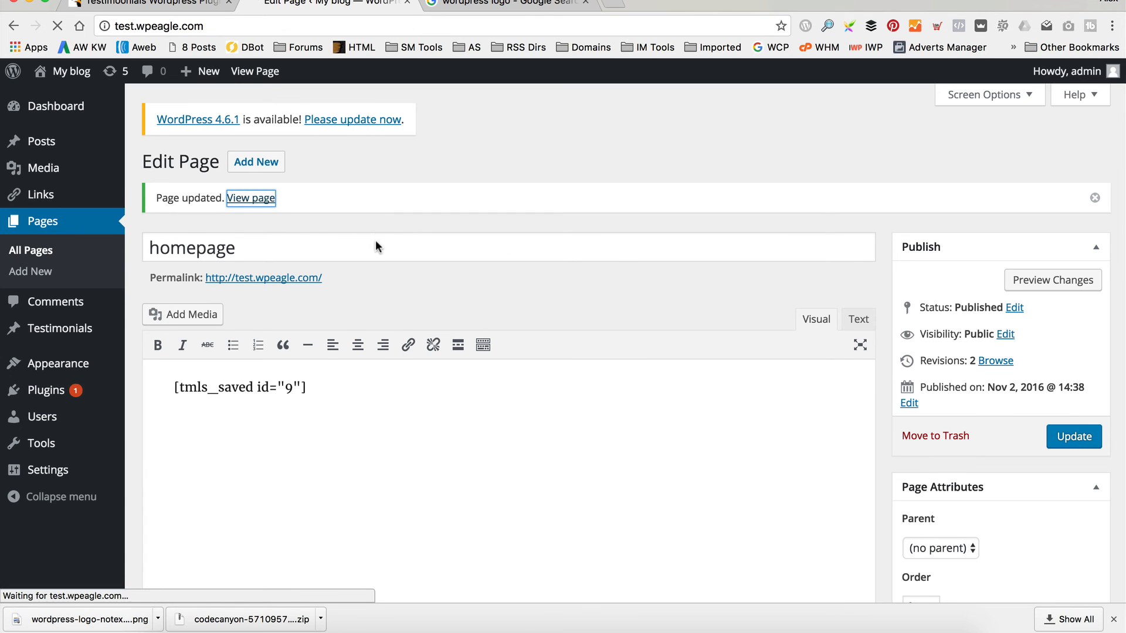
{"action": "left_click", "coordinate": [251, 198]}
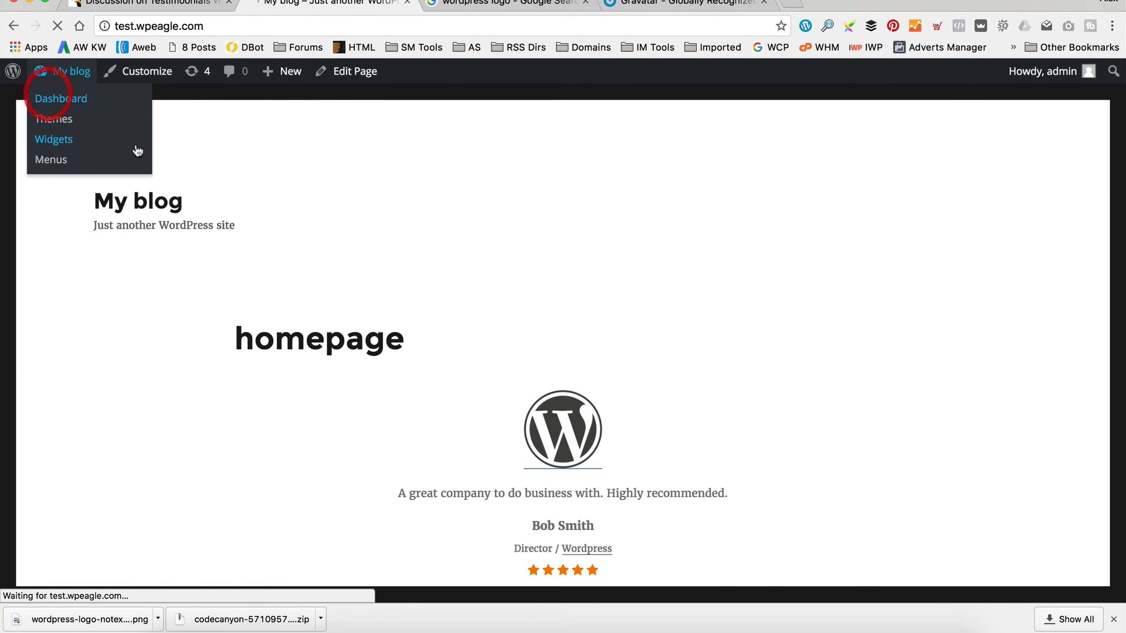
Step: From the dashboard, open Bob Smith's testimonial from All testimonials for editing
{"action": "left_click", "coordinate": [61, 98]}
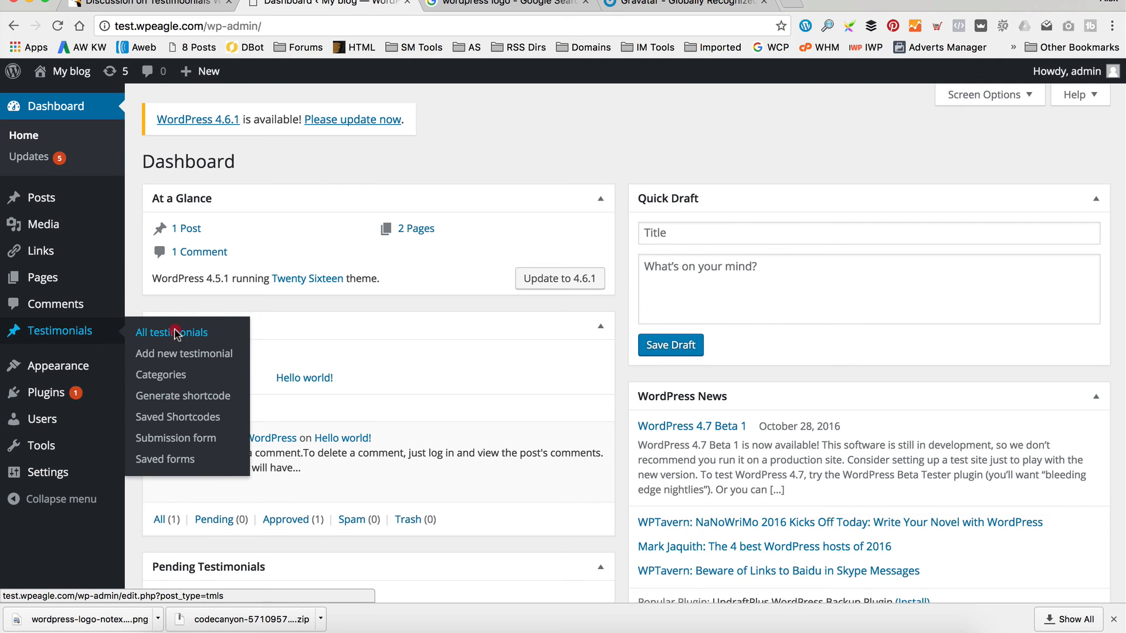
{"action": "left_click", "coordinate": [171, 332]}
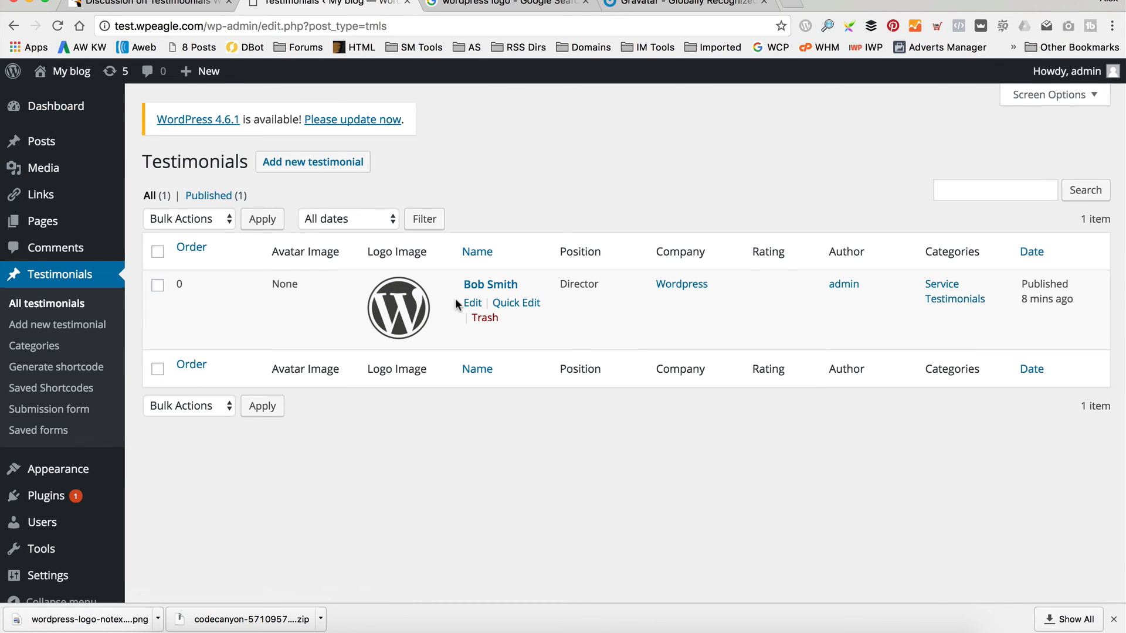
{"action": "left_click", "coordinate": [473, 302]}
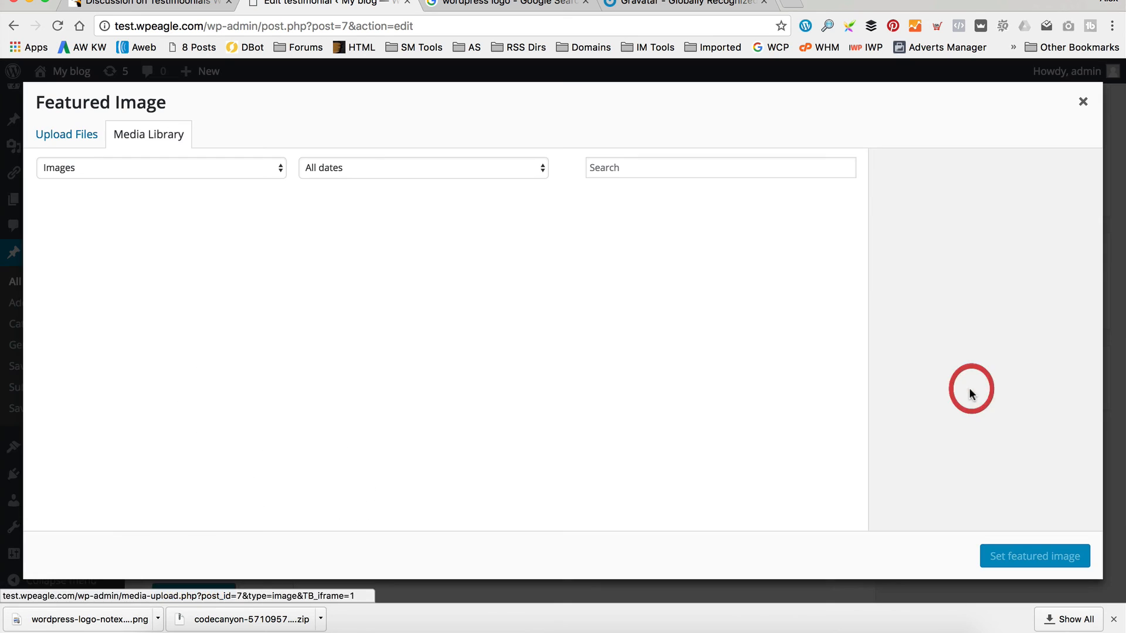
Step: Set the photo as Bob Smith's featured image, update the testimonial, and visit the site
{"action": "left_click", "coordinate": [88, 248]}
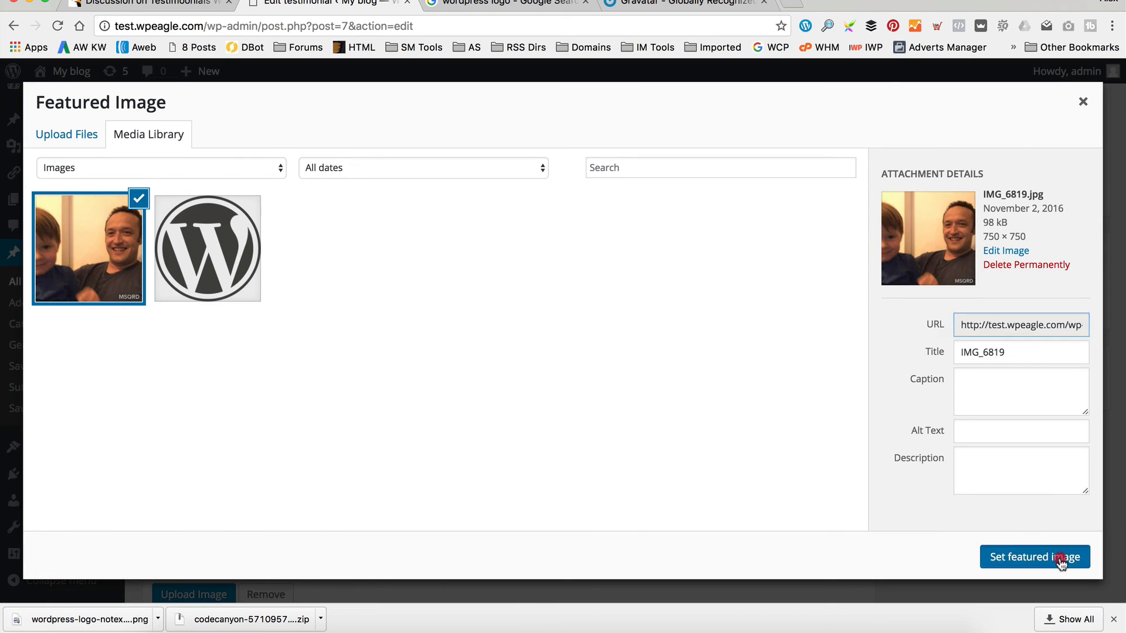
{"action": "left_click", "coordinate": [1034, 557]}
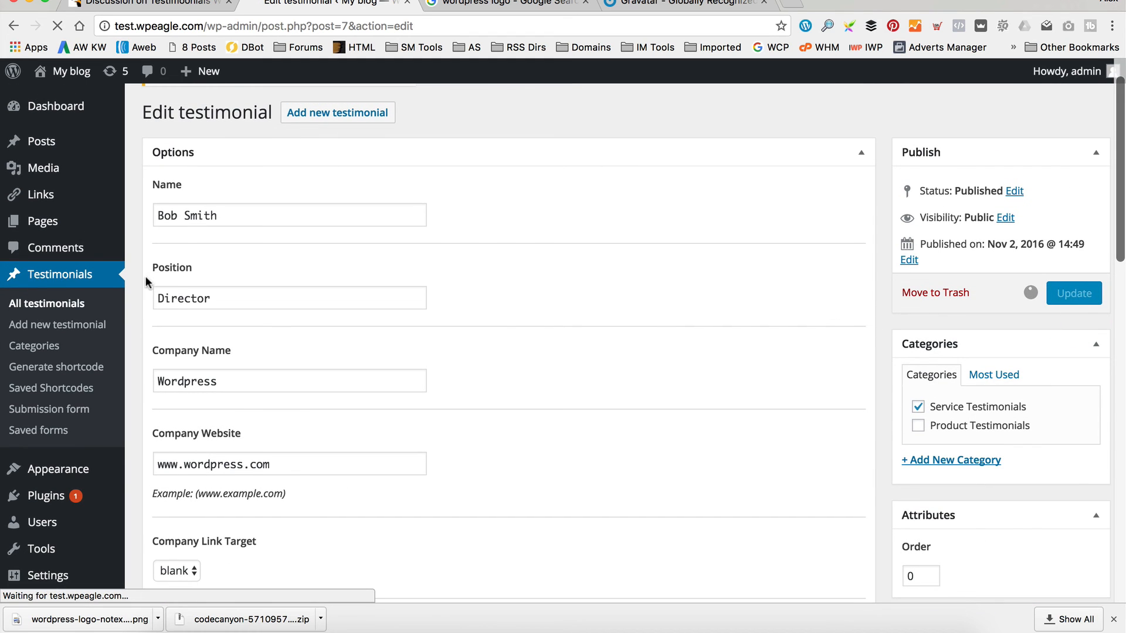
{"action": "left_click", "coordinate": [1073, 293]}
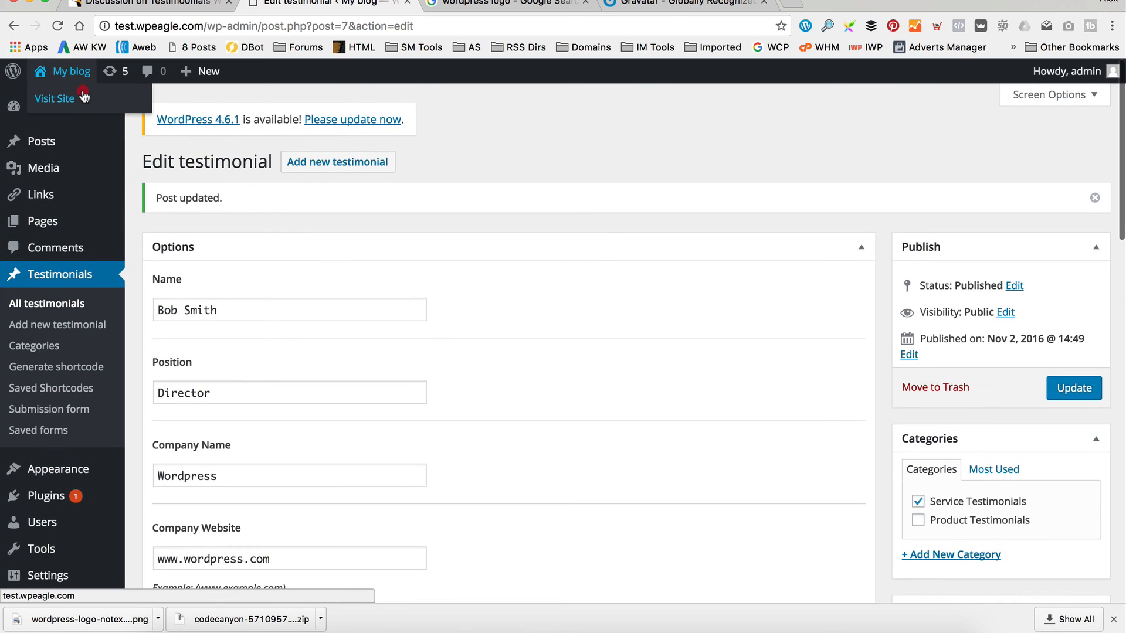
{"action": "left_click", "coordinate": [54, 99]}
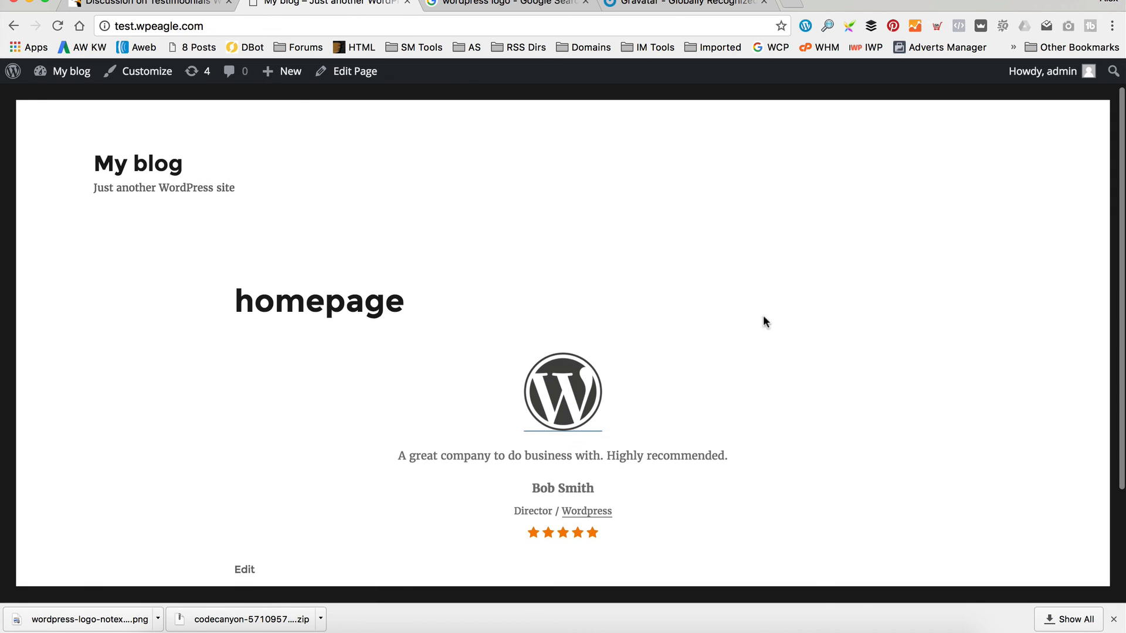